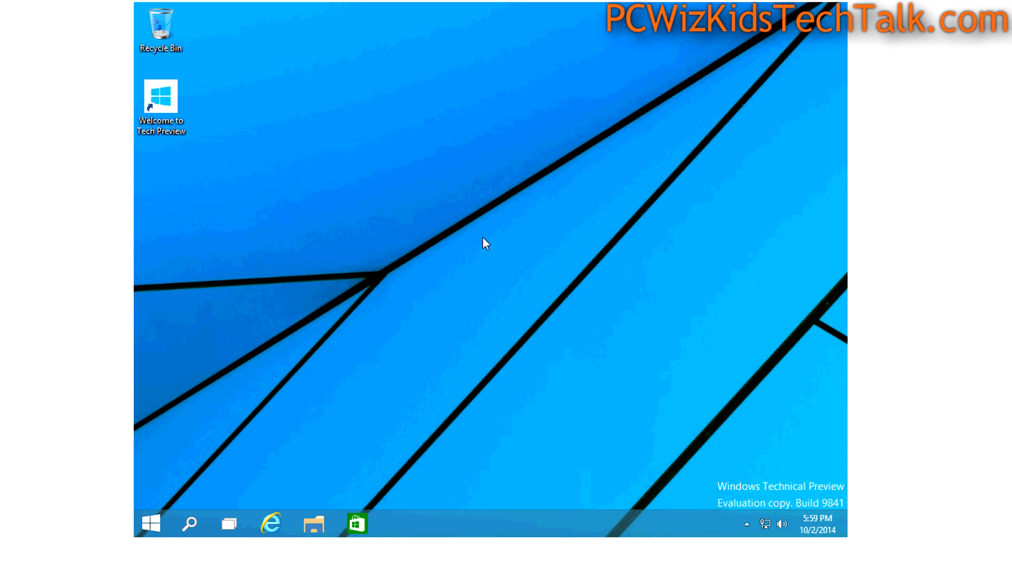
{"action": "mouse_move", "coordinate": [258, 175]}
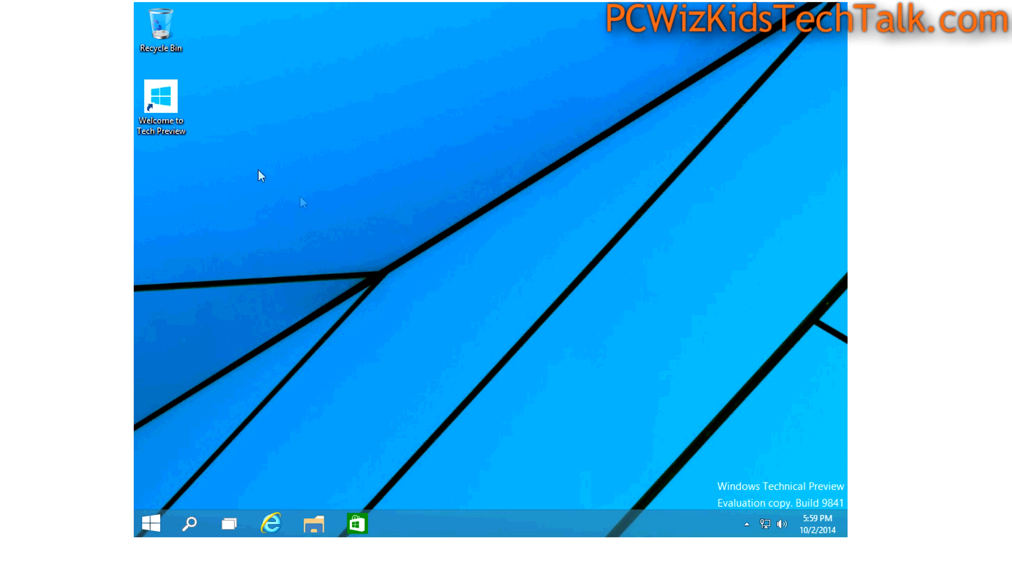
Double-click two items and scroll through the open window
{"action": "double_click", "coordinate": [160, 97]}
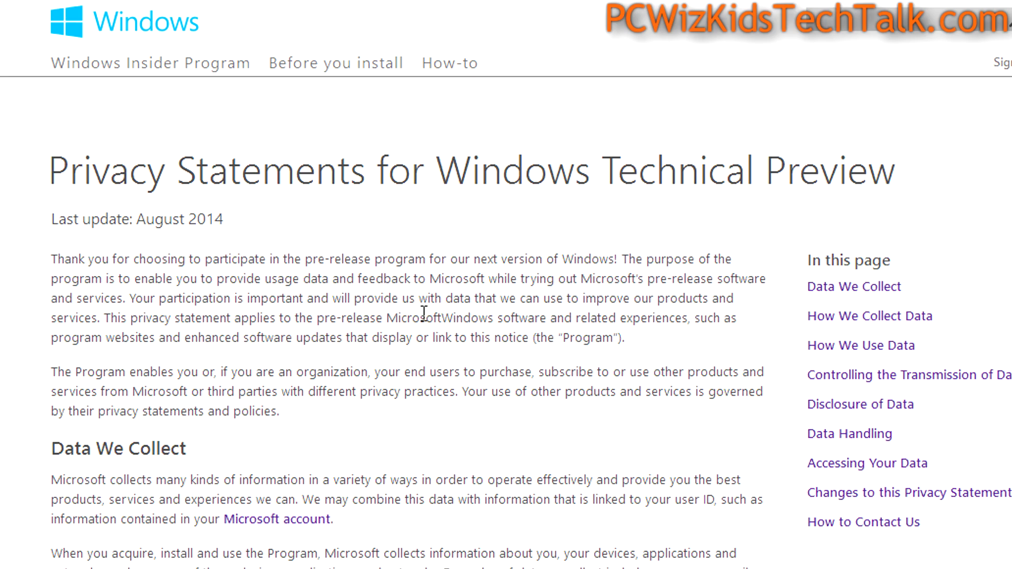
{"action": "scroll", "scroll_direction": "down", "scroll_amount": 3}
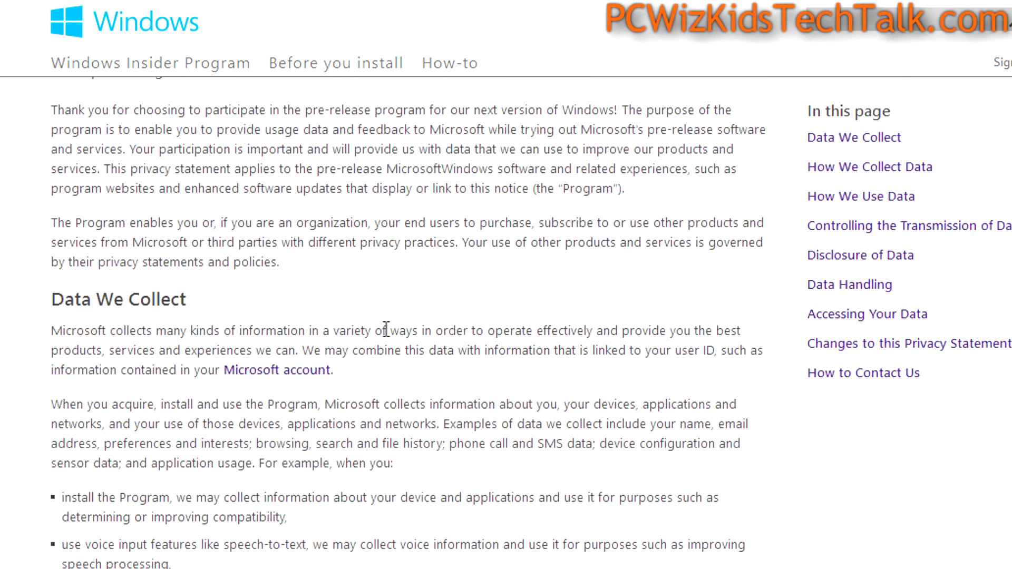
{"action": "double_click", "coordinate": [118, 299]}
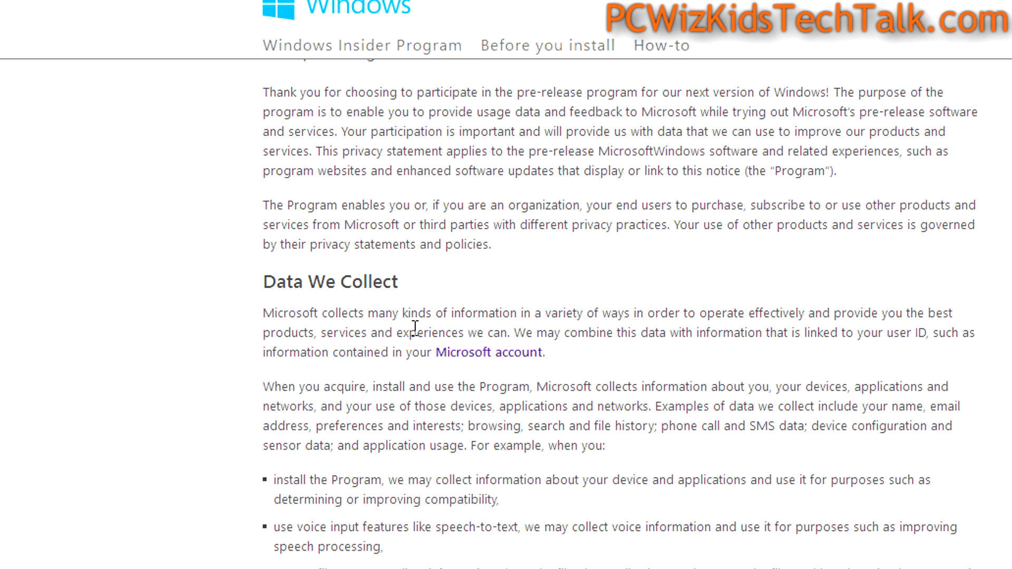
{"action": "mouse_move", "coordinate": [323, 410]}
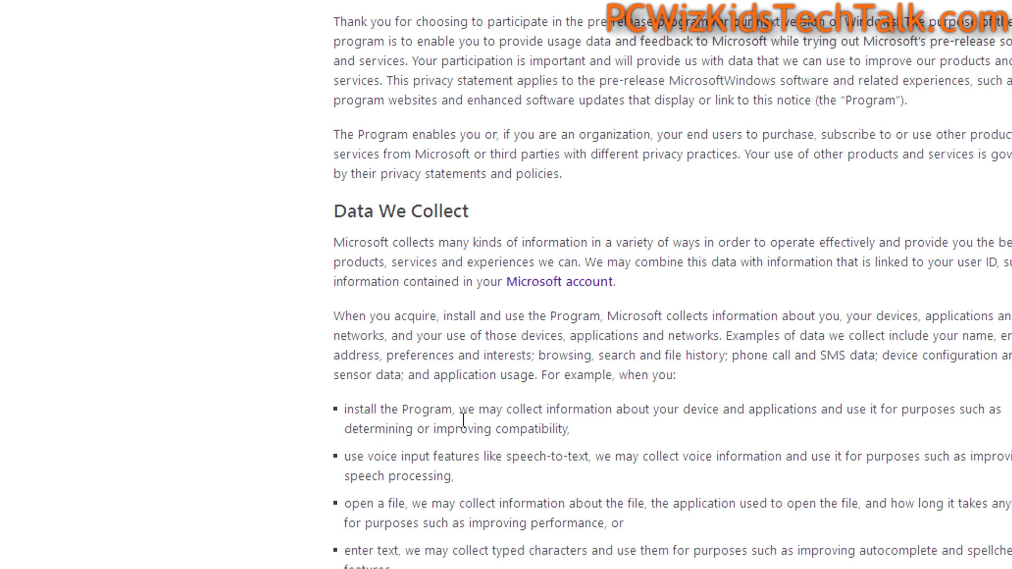
{"action": "mouse_move", "coordinate": [481, 418]}
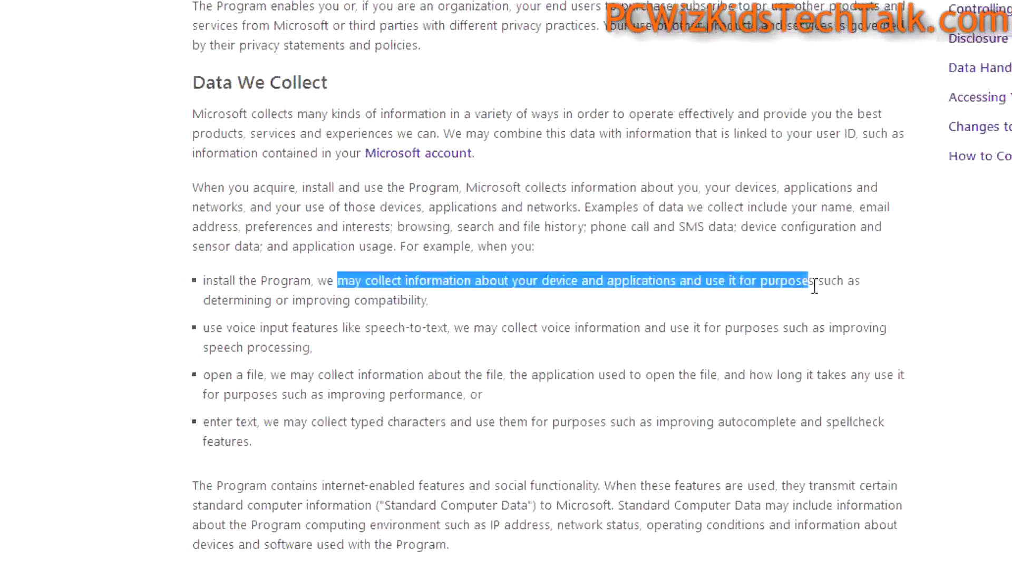
{"action": "scroll", "scroll_direction": "down", "scroll_amount": 3}
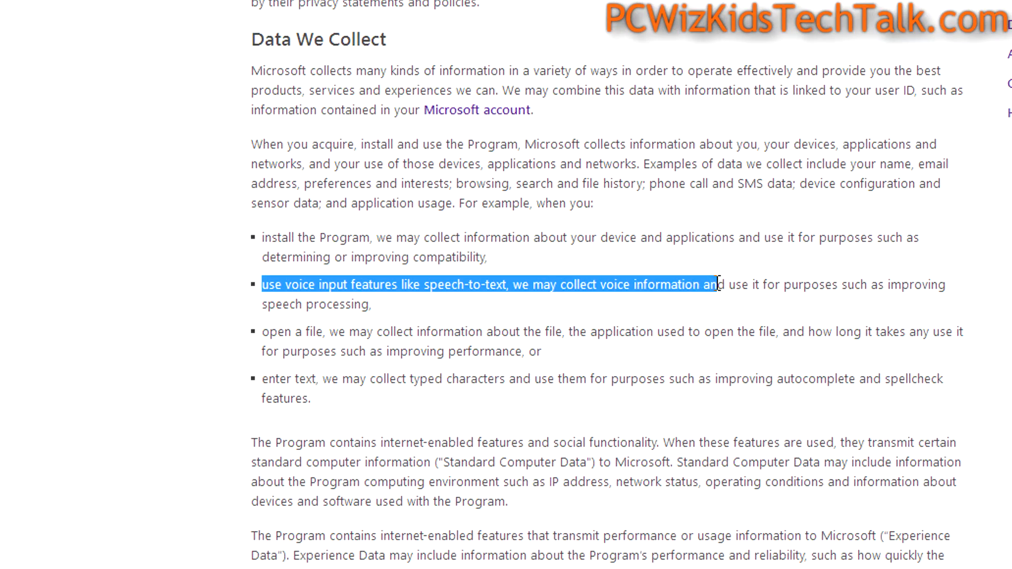
Clear the highlighted voice input passage and scroll the page down and up
{"action": "left_click", "coordinate": [265, 332]}
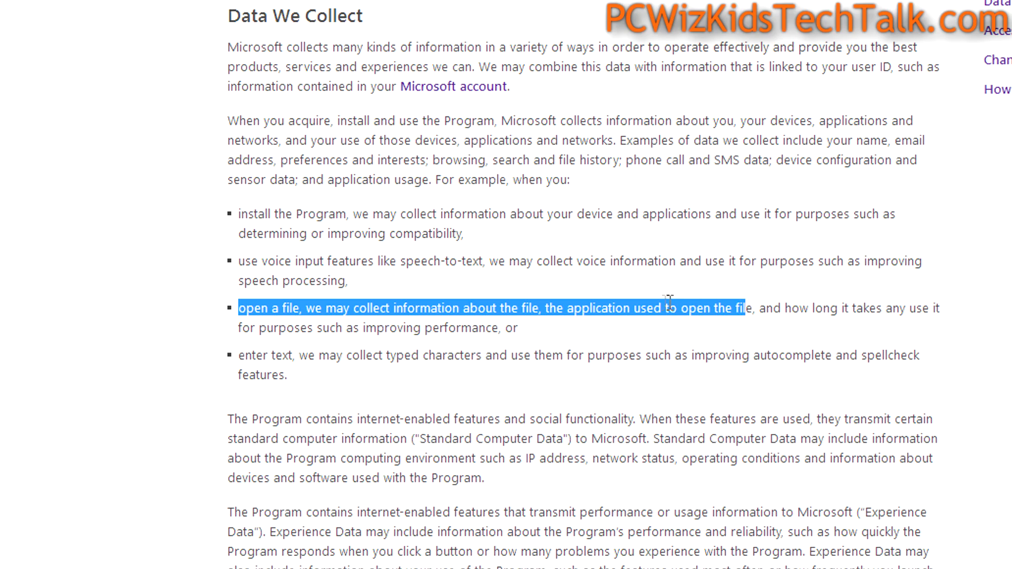
{"action": "scroll", "scroll_direction": "down", "scroll_amount": 3}
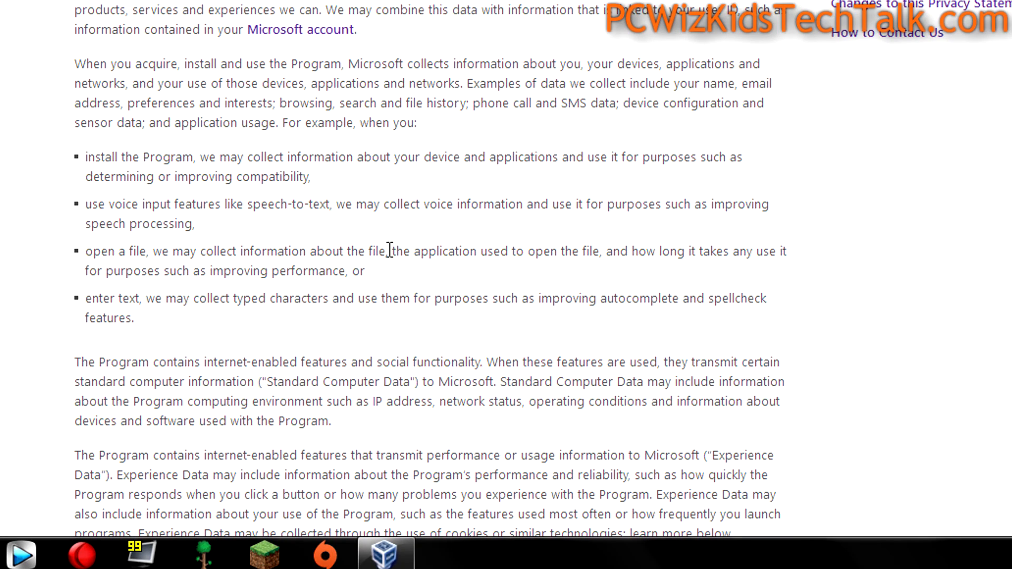
{"action": "scroll", "scroll_direction": "up", "scroll_amount": 3}
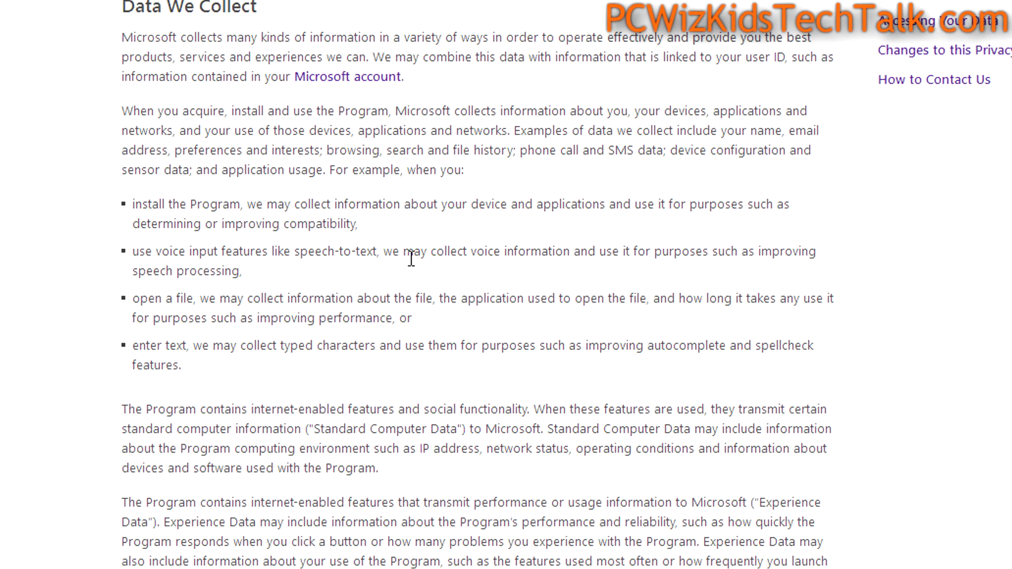
{"action": "left_click", "coordinate": [262, 546]}
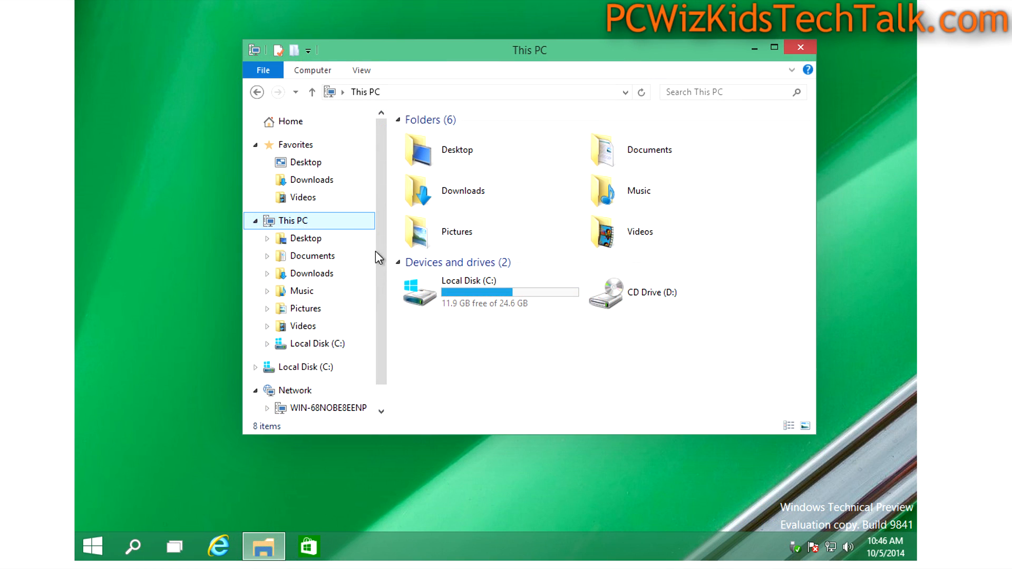
{"action": "mouse_move", "coordinate": [476, 297]}
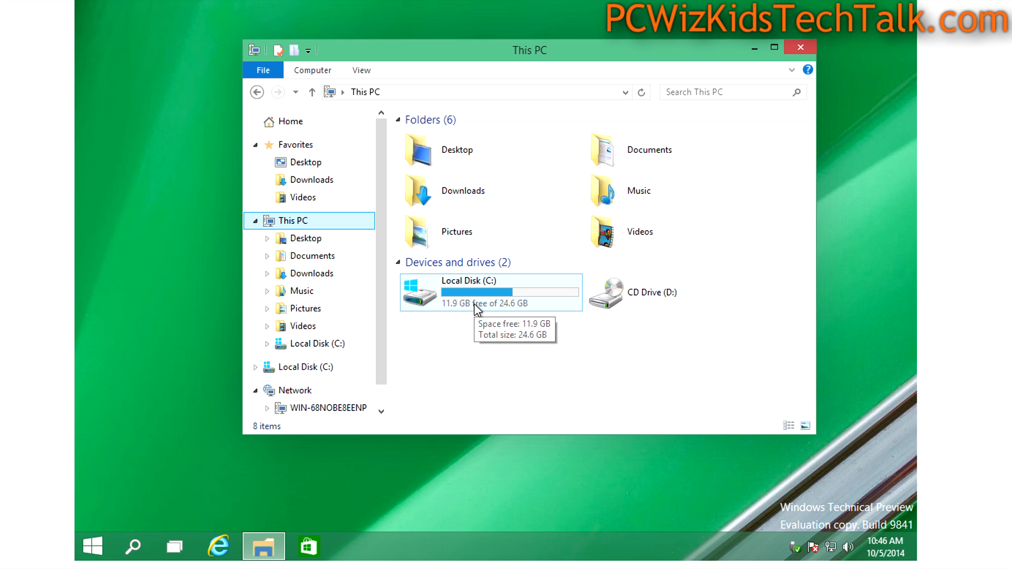
{"action": "mouse_move", "coordinate": [485, 308]}
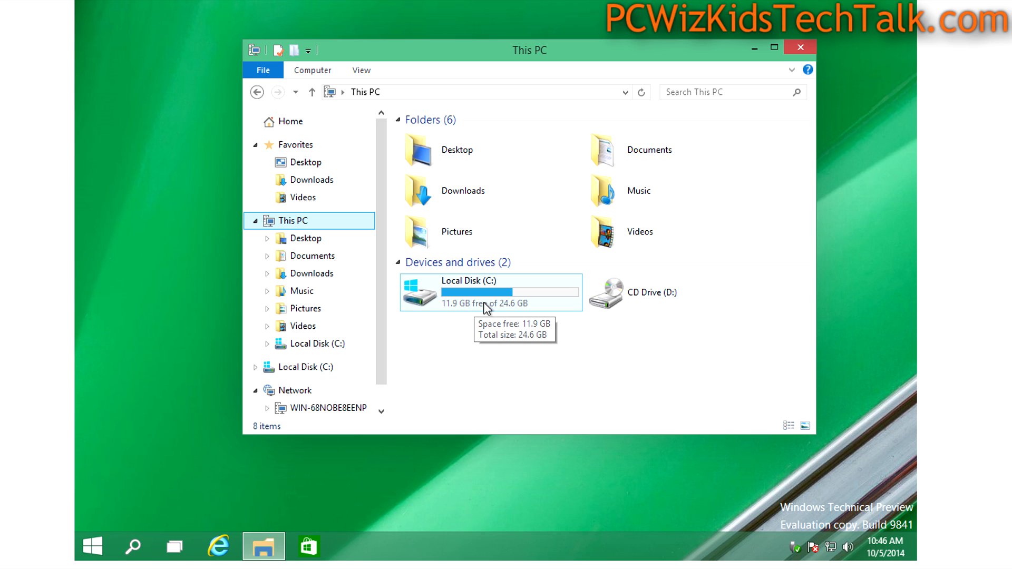
{"action": "mouse_move", "coordinate": [479, 324]}
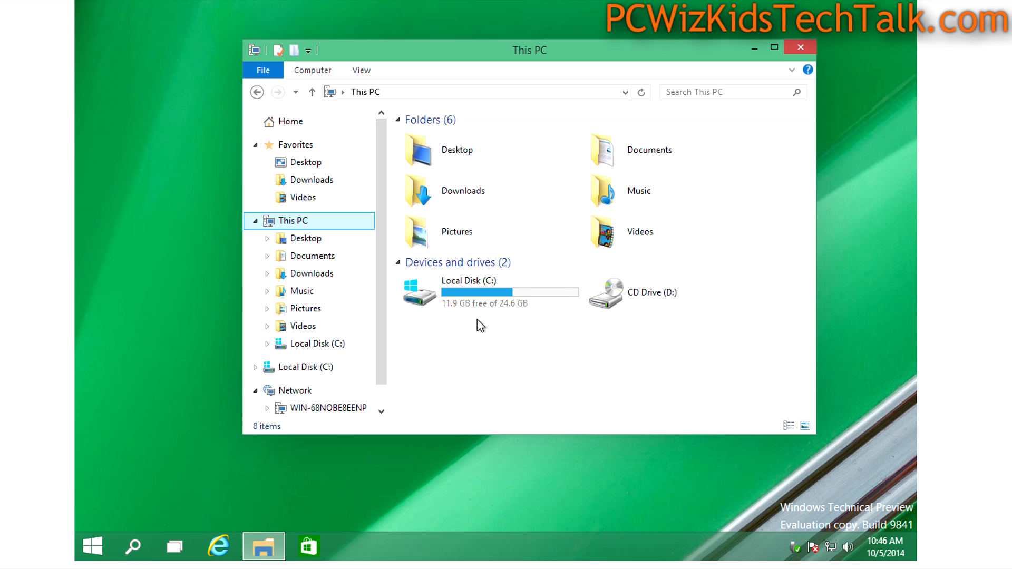
Select Local Disk (C:) and the Videos favourite, then close the Home window
{"action": "left_click", "coordinate": [491, 292]}
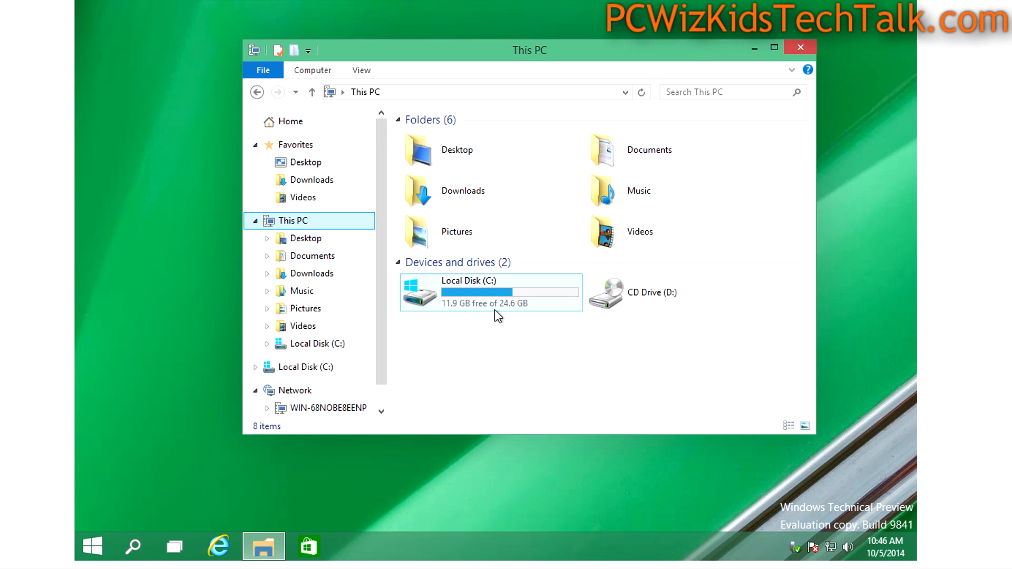
{"action": "left_click", "coordinate": [799, 46]}
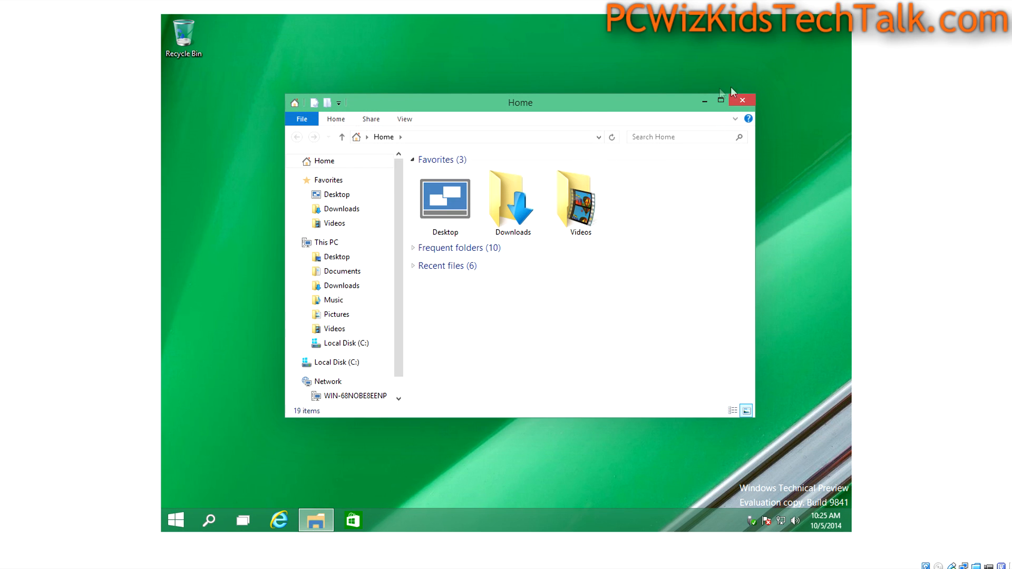
{"action": "mouse_move", "coordinate": [470, 112]}
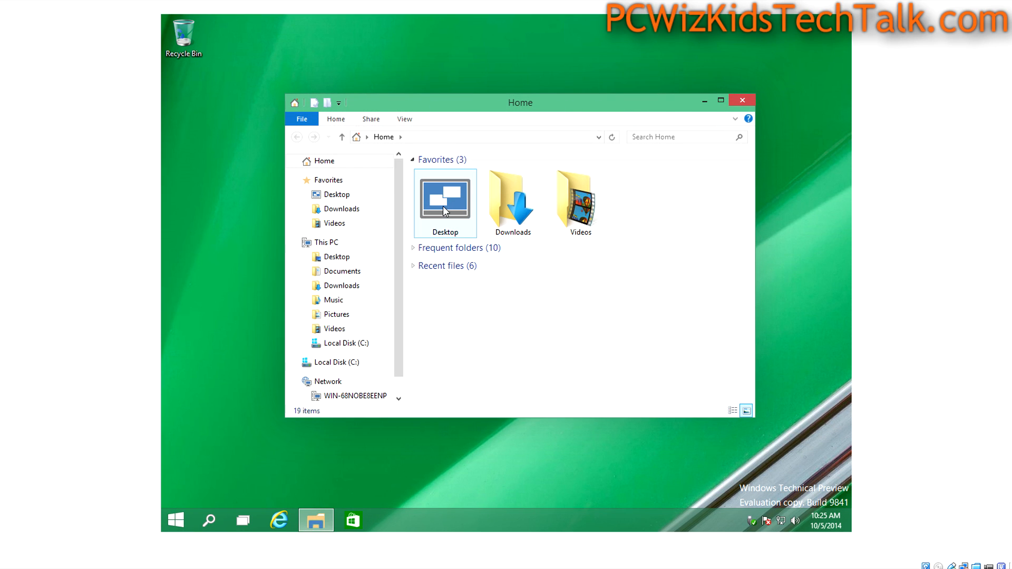
{"action": "left_click", "coordinate": [578, 202]}
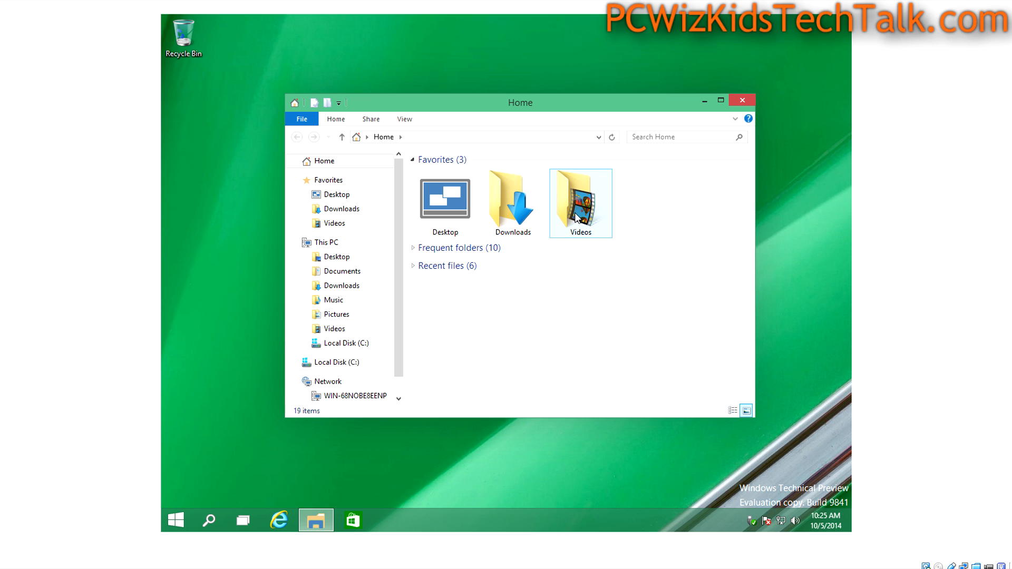
{"action": "mouse_move", "coordinate": [540, 216]}
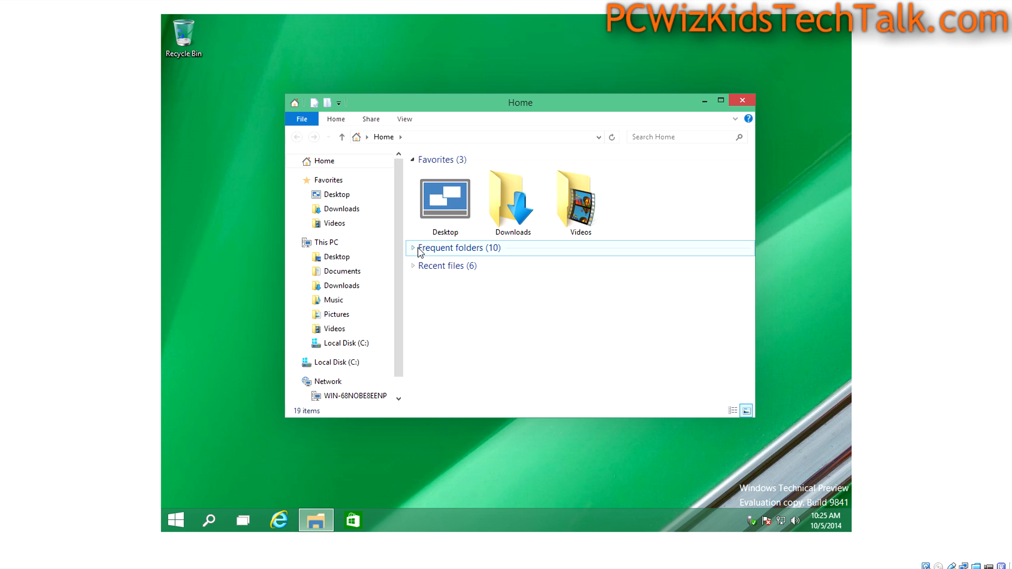
{"action": "left_click", "coordinate": [740, 100]}
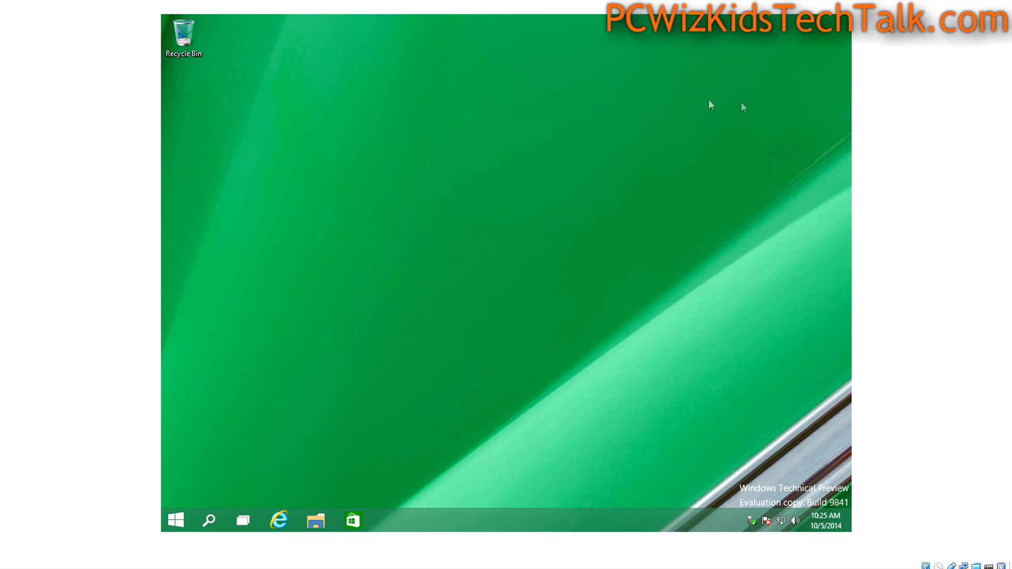
Search the Start menu for 'control Panel' to launch Control Panel
{"action": "left_click", "coordinate": [175, 521]}
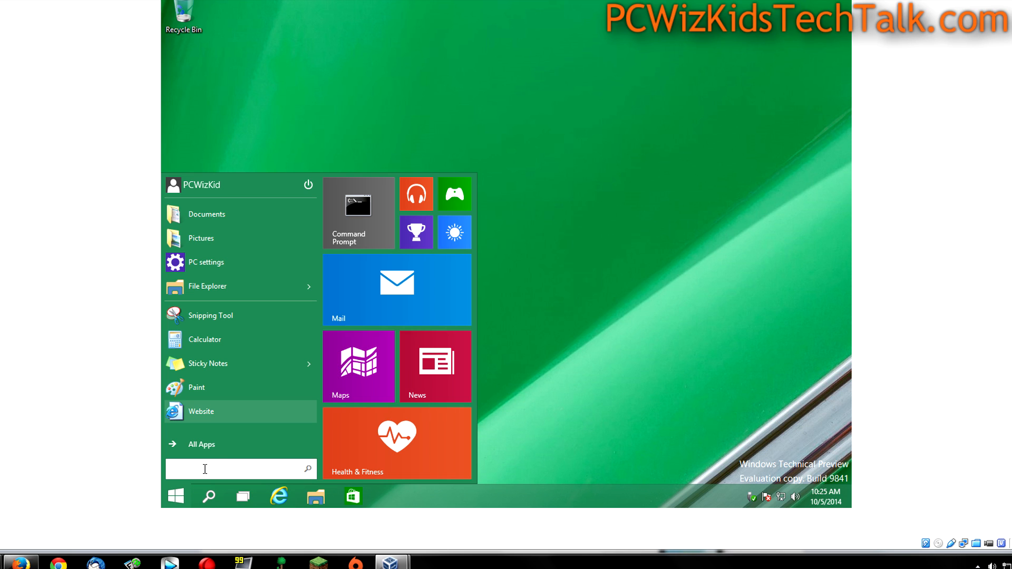
{"action": "type", "text": "control Panel"}
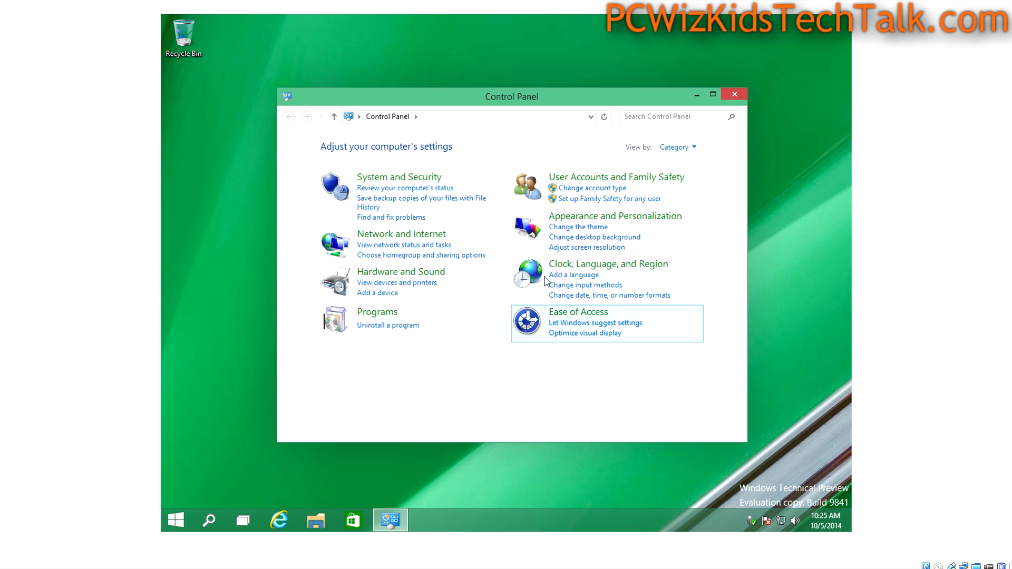
{"action": "mouse_move", "coordinate": [526, 229]}
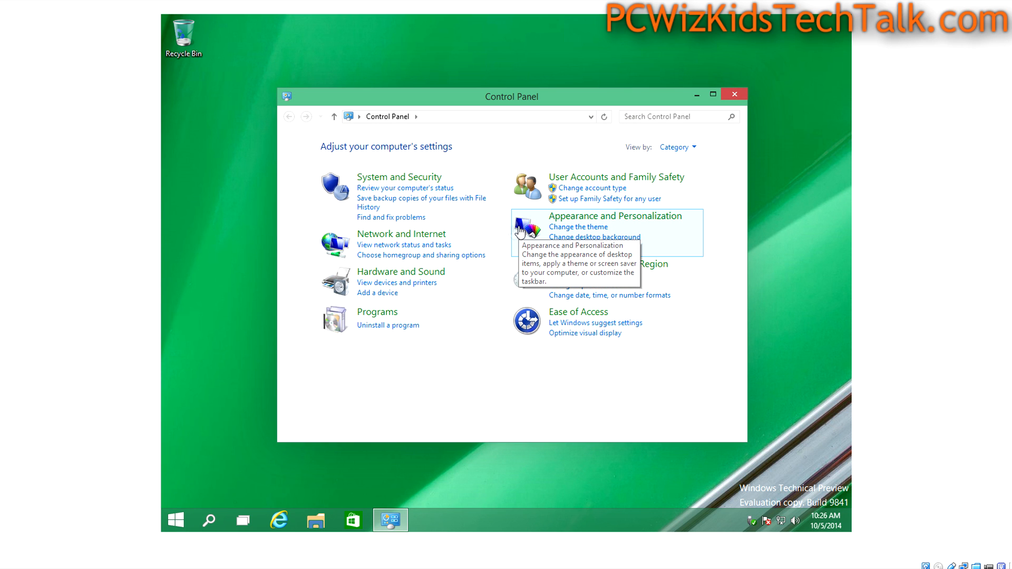
Browse User Accounts and Family Safety > User Accounts, return home, and close Control Panel
{"action": "left_click", "coordinate": [400, 271]}
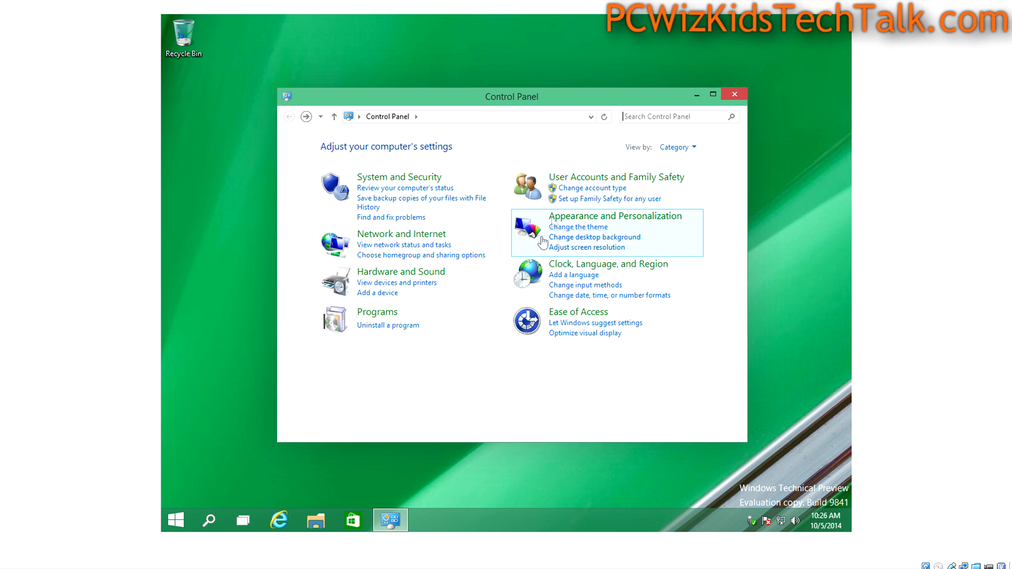
{"action": "left_click", "coordinate": [614, 177]}
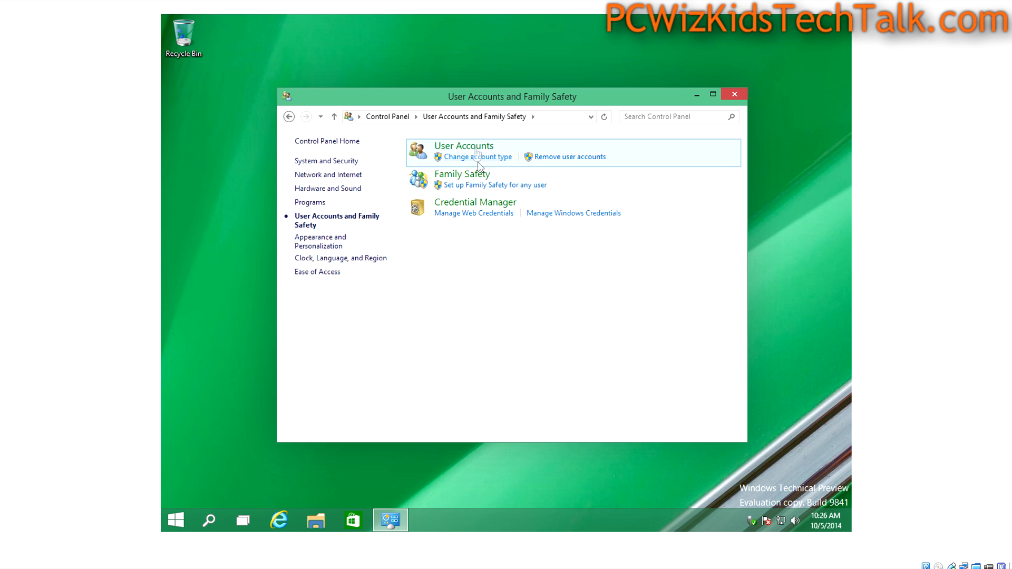
{"action": "left_click", "coordinate": [463, 145]}
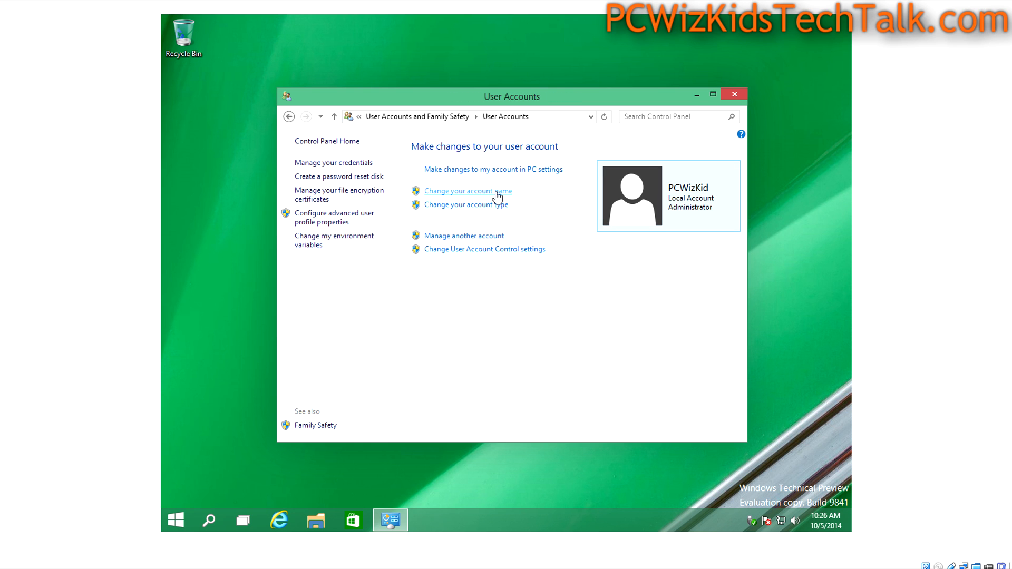
{"action": "mouse_move", "coordinate": [389, 176]}
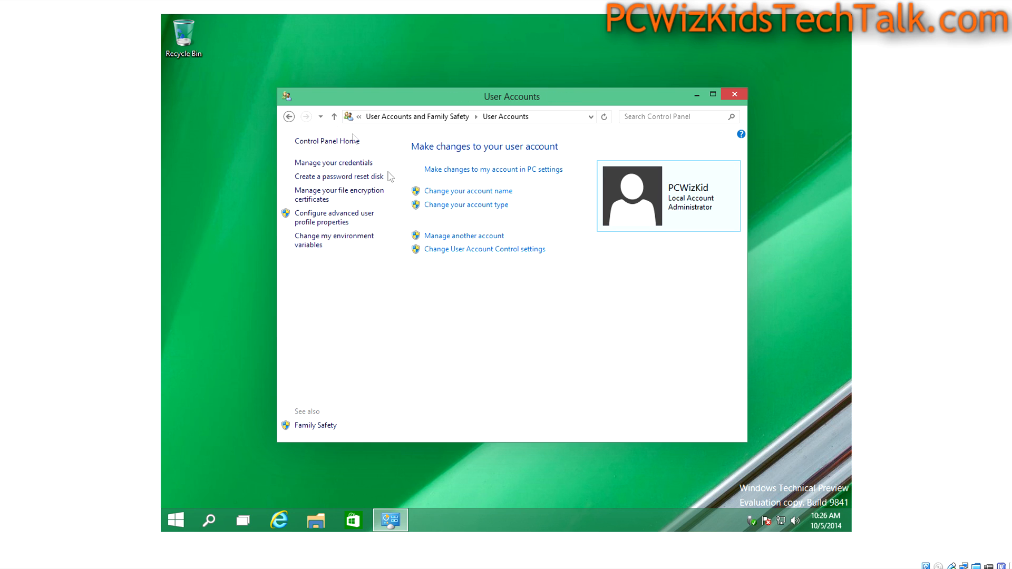
{"action": "left_click", "coordinate": [288, 117]}
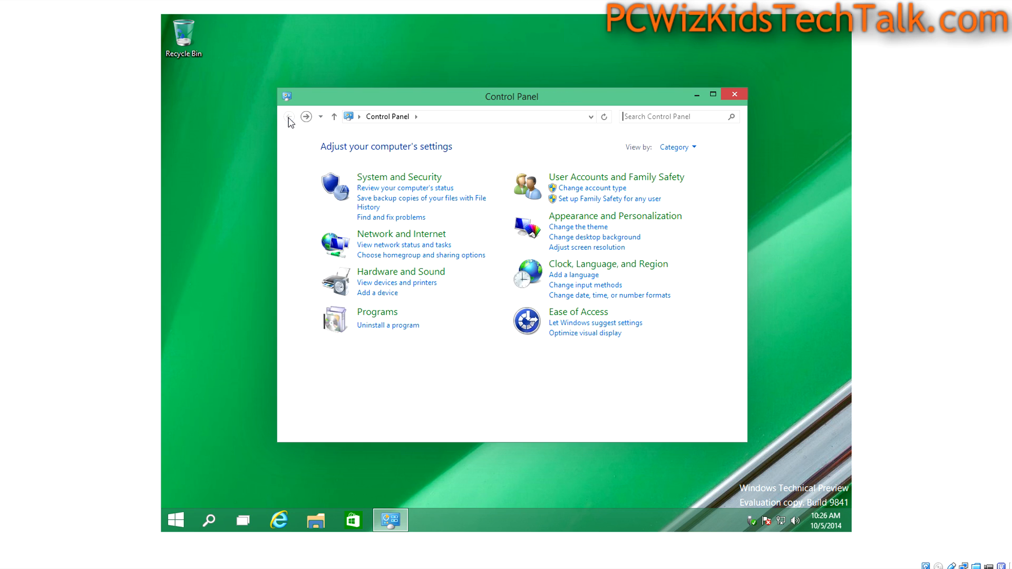
{"action": "mouse_move", "coordinate": [471, 241]}
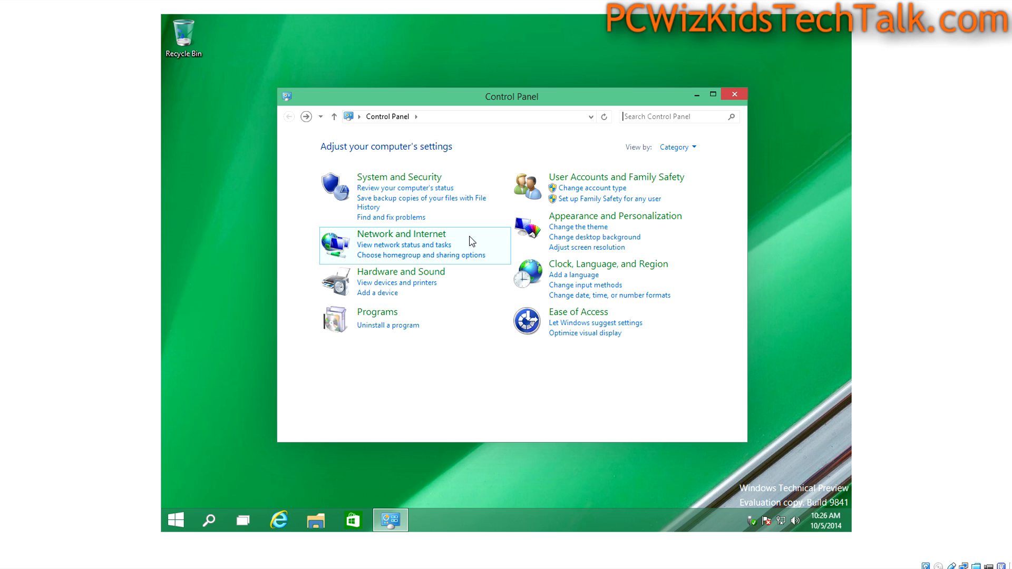
{"action": "mouse_move", "coordinate": [476, 307]}
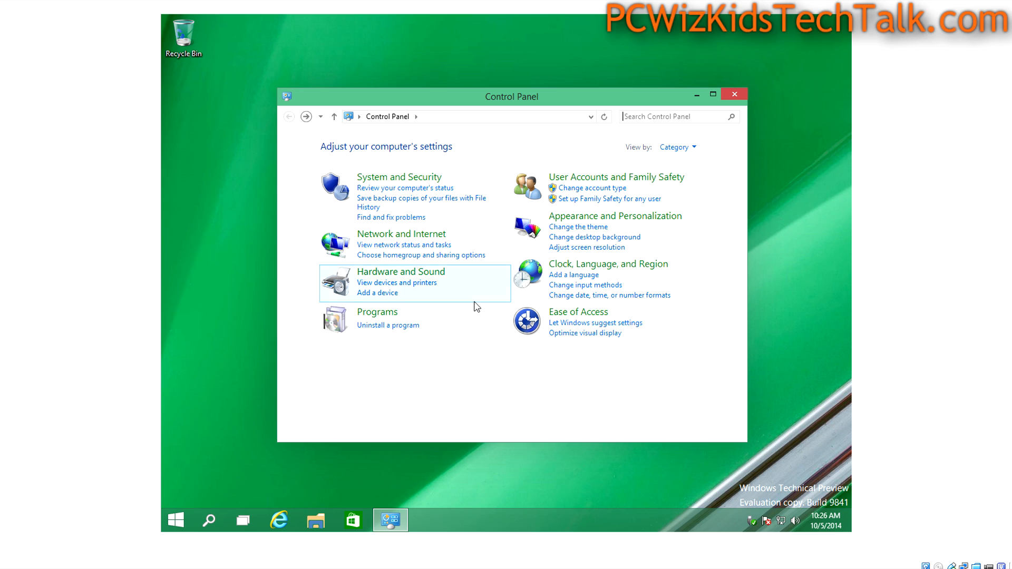
{"action": "mouse_move", "coordinate": [734, 101]}
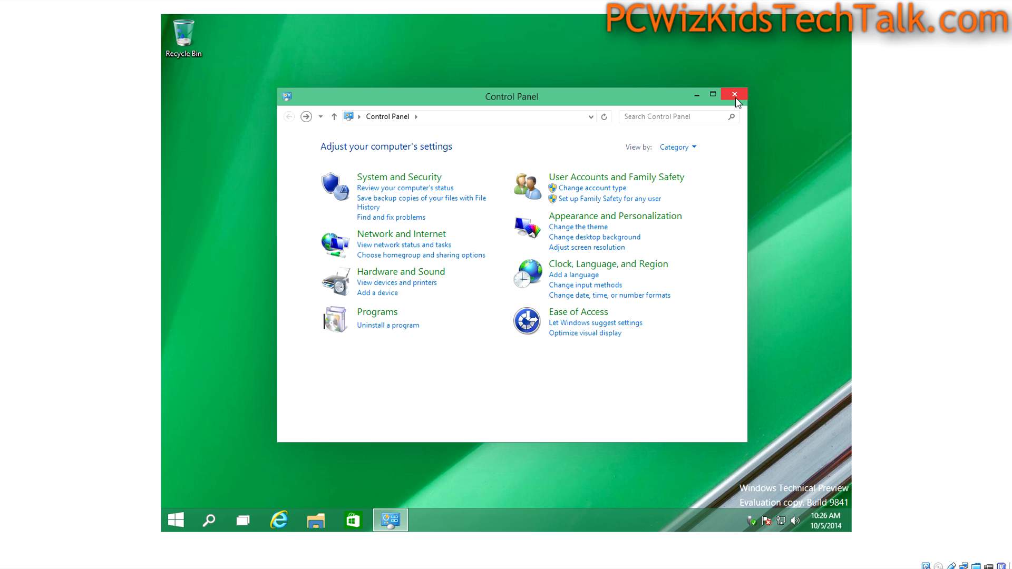
{"action": "left_click", "coordinate": [734, 94]}
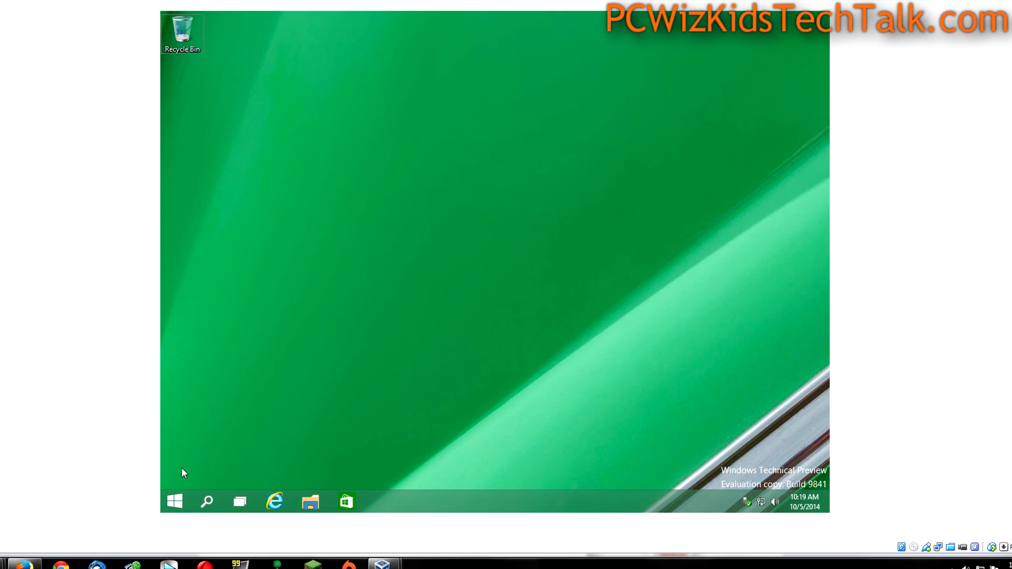
Move the Command Prompt tile to the front, search 'cmd', and show the result's options
{"action": "left_click", "coordinate": [174, 501]}
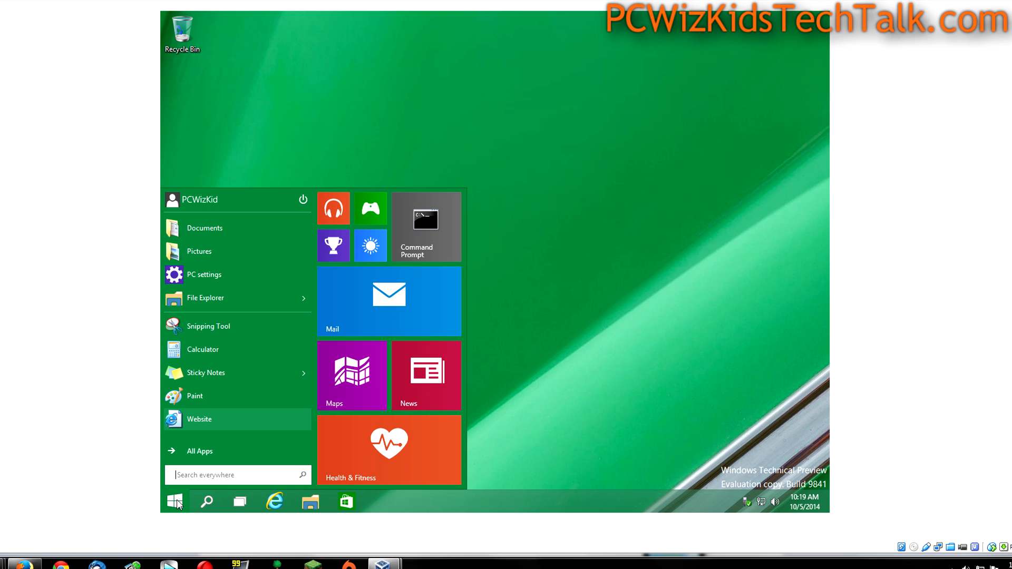
{"action": "mouse_move", "coordinate": [282, 434]}
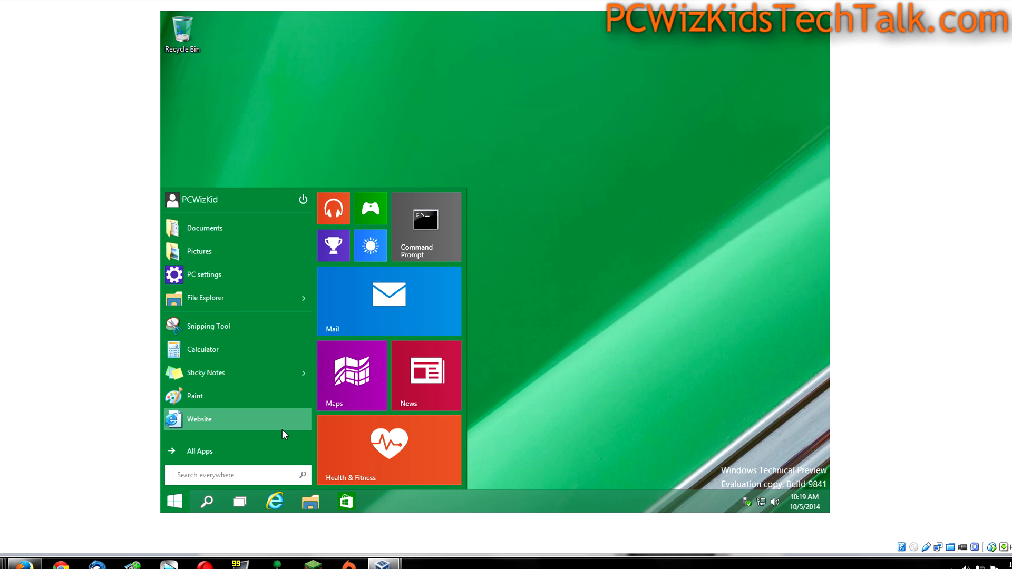
{"action": "mouse_move", "coordinate": [418, 237]}
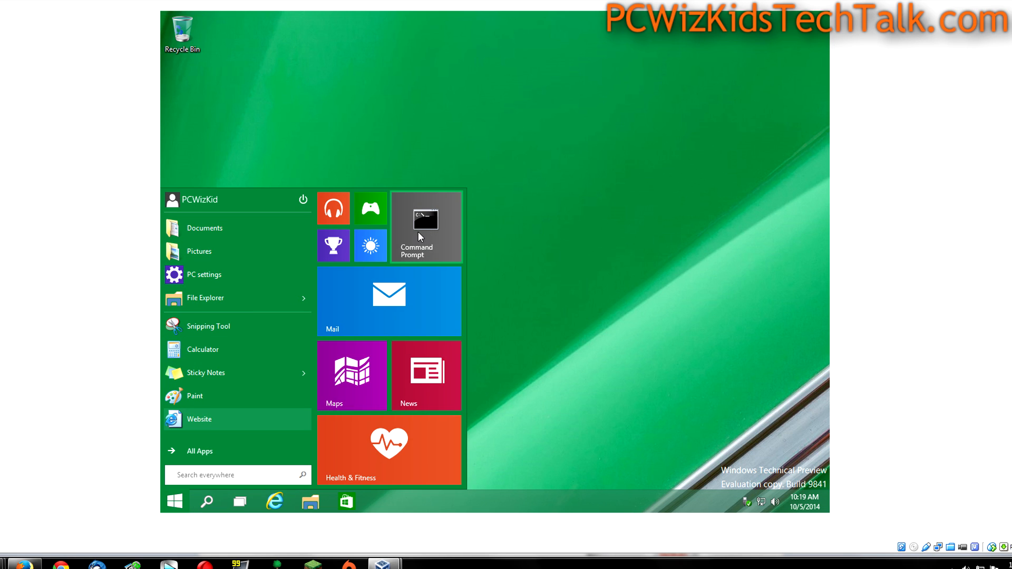
{"action": "left_click_drag", "start_coordinate": [425, 226], "coordinate": [352, 226]}
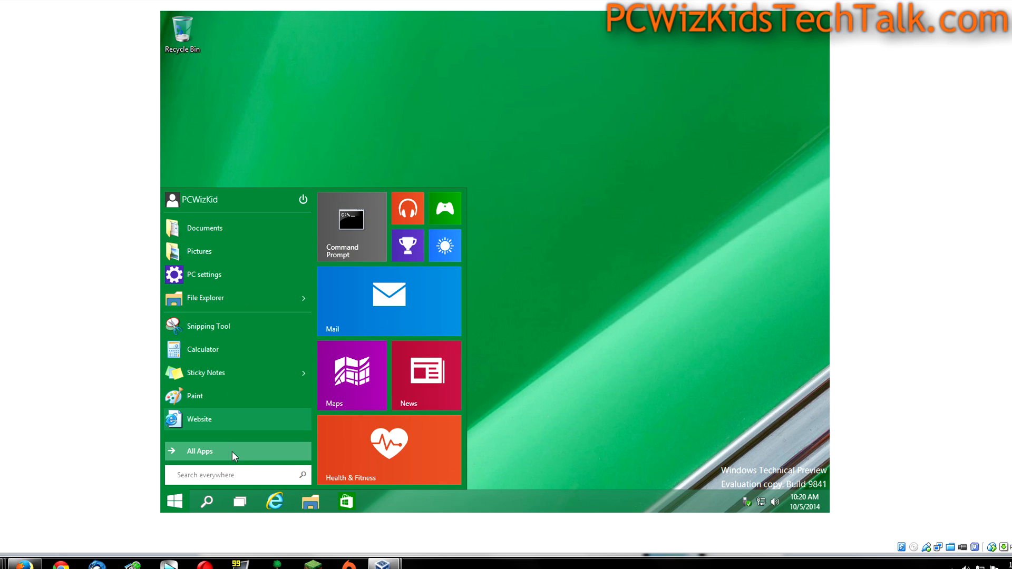
{"action": "left_click", "coordinate": [237, 475]}
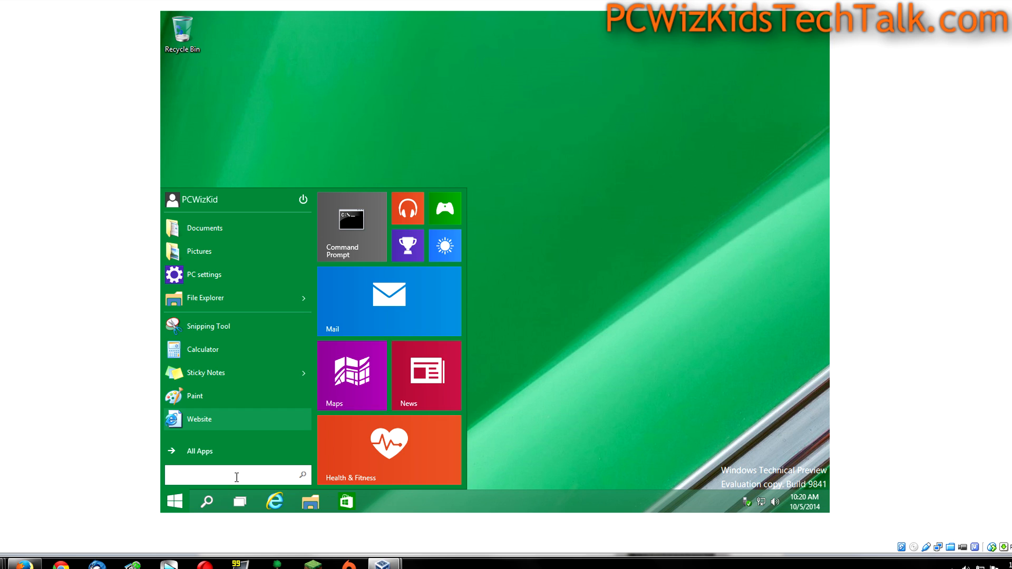
{"action": "type", "text": "cm"}
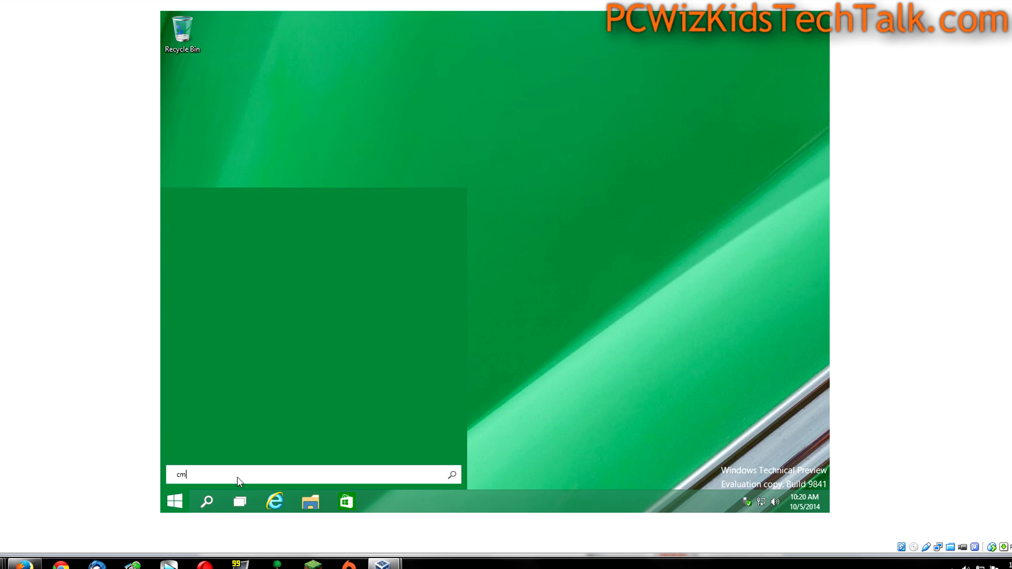
{"action": "type", "text": "d"}
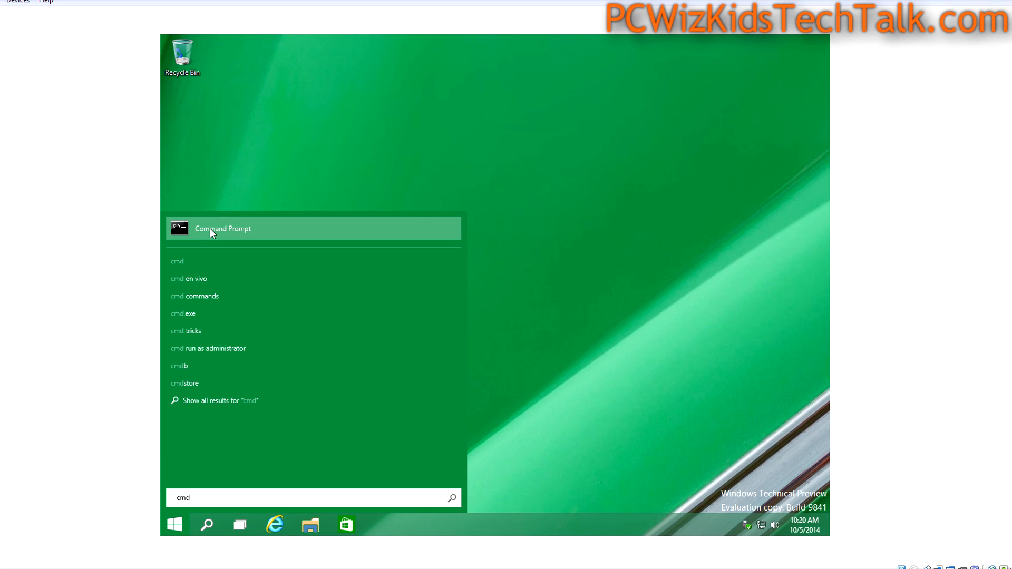
{"action": "right_click", "coordinate": [222, 227]}
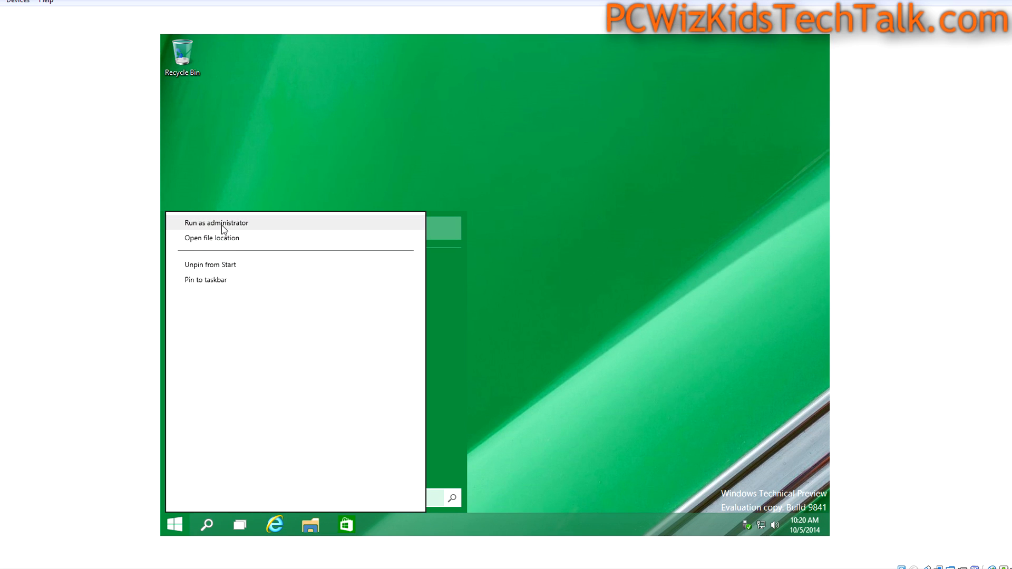
{"action": "mouse_move", "coordinate": [213, 273]}
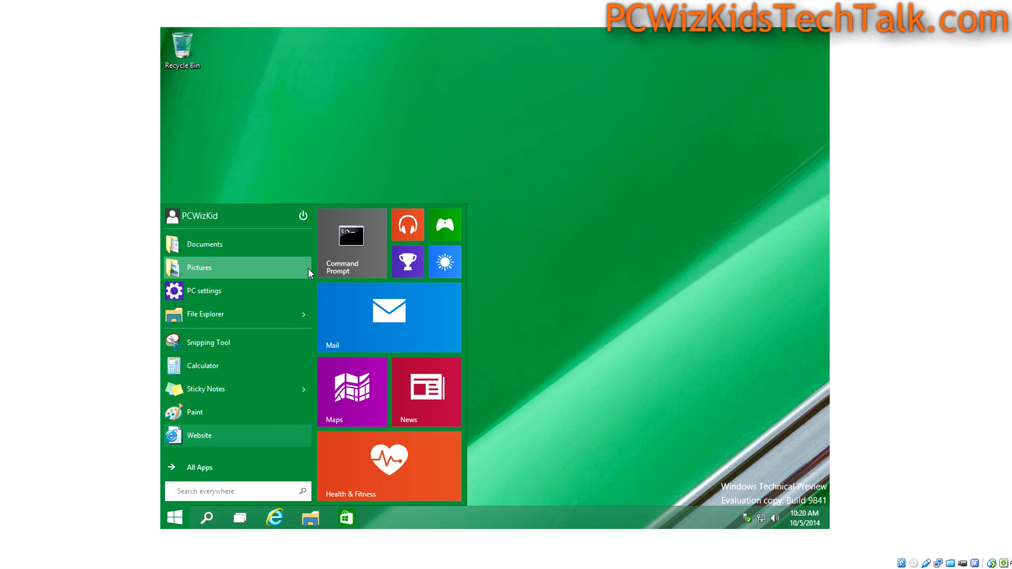
Right-click the Start menu to bring up its customization options
{"action": "right_click", "coordinate": [352, 242]}
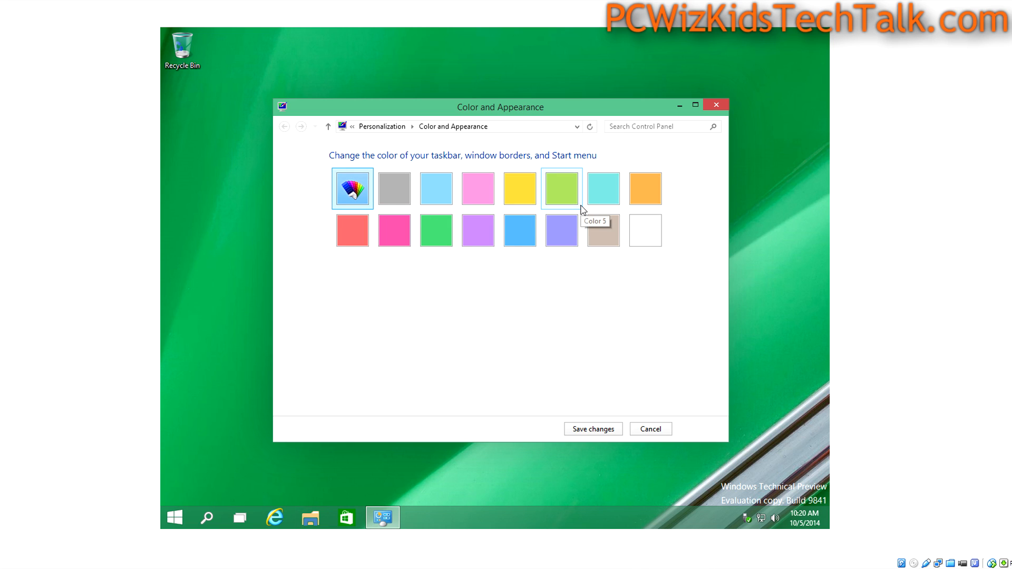
{"action": "mouse_move", "coordinate": [520, 230]}
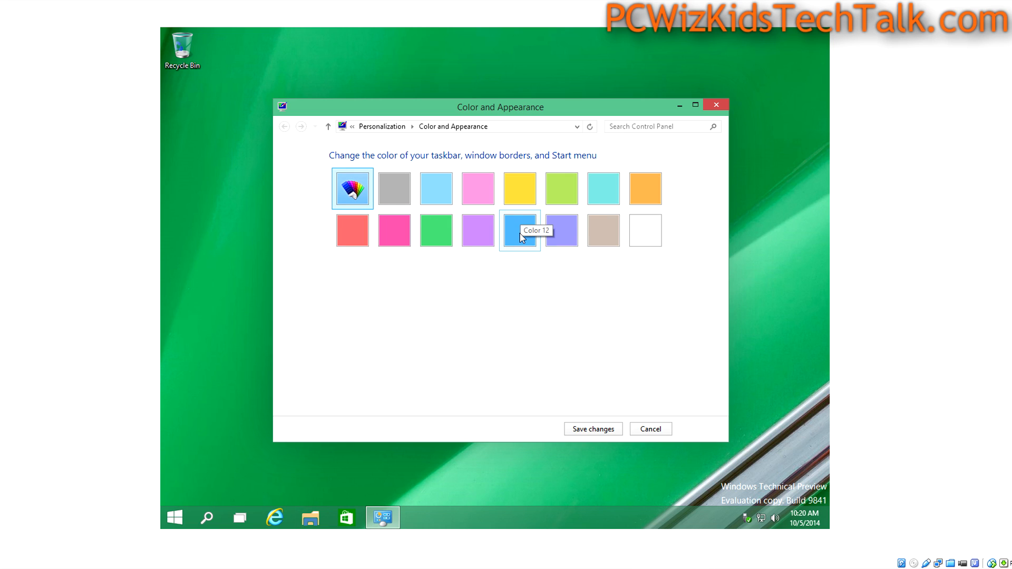
Choose the blue Color 12 swatch for the taskbar, borders and Start menu
{"action": "left_click", "coordinate": [518, 230]}
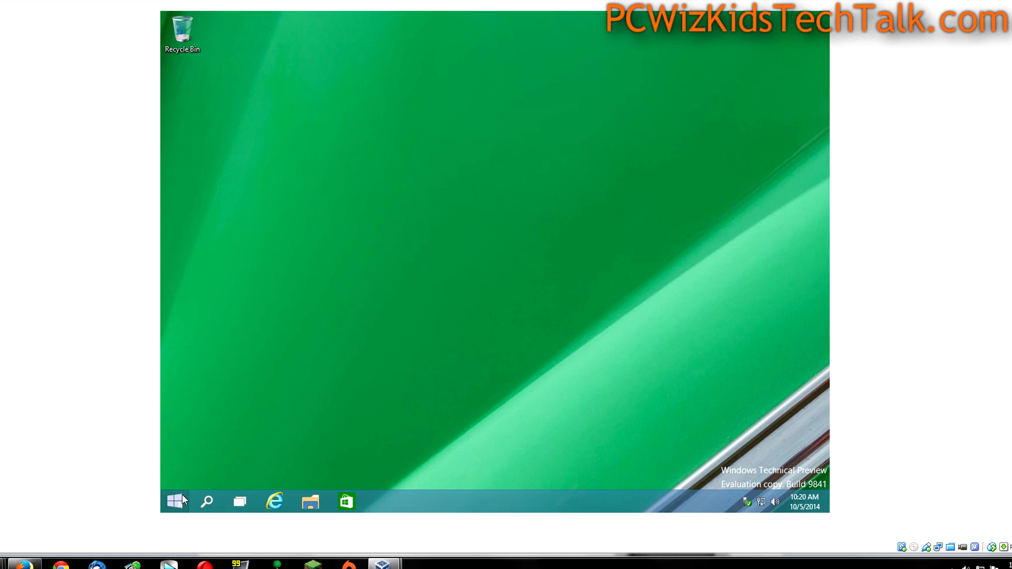
{"action": "left_click", "coordinate": [175, 501]}
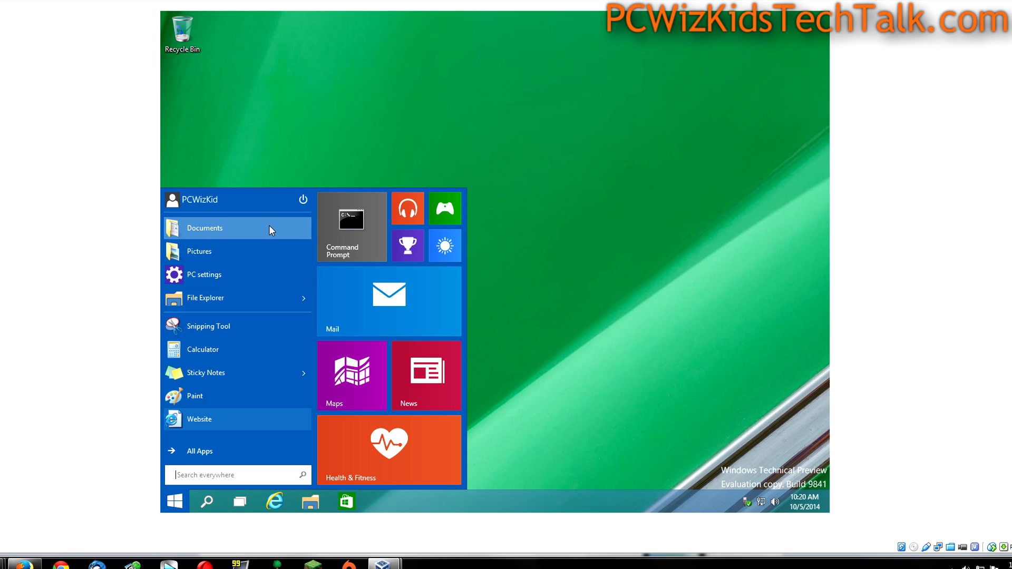
{"action": "mouse_move", "coordinate": [270, 337]}
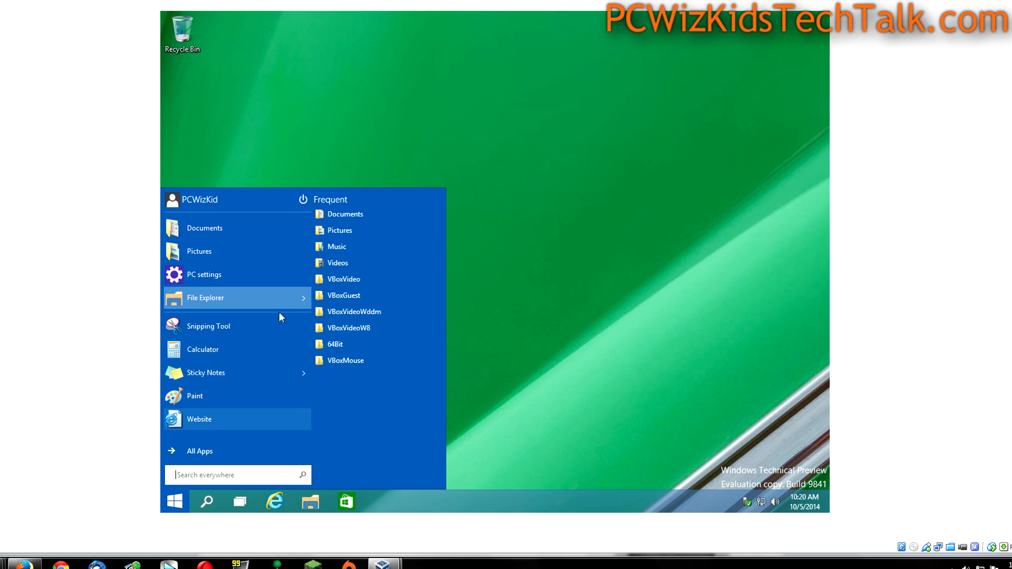
{"action": "mouse_move", "coordinate": [261, 441]}
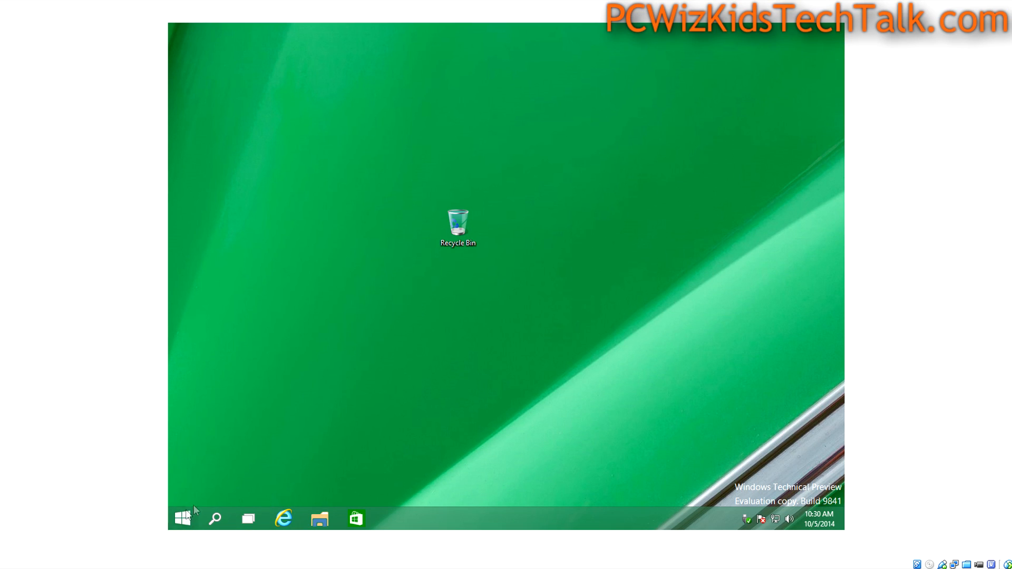
Launch Command Prompt from its Start menu tile
{"action": "left_click", "coordinate": [183, 518]}
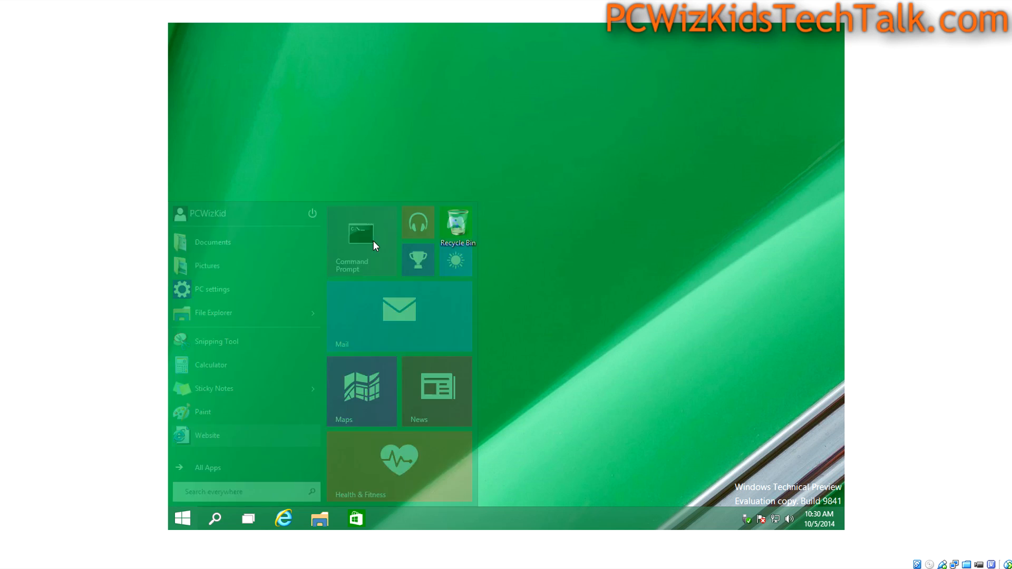
{"action": "left_click", "coordinate": [362, 242]}
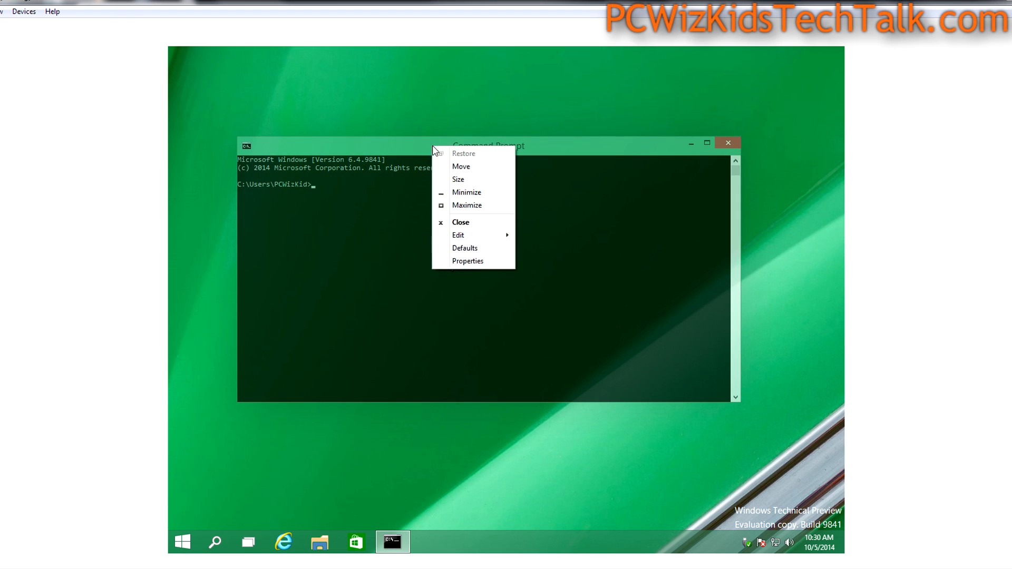
Set console opacity under Experimental in Command Prompt Properties and confirm with OK
{"action": "left_click", "coordinate": [468, 261]}
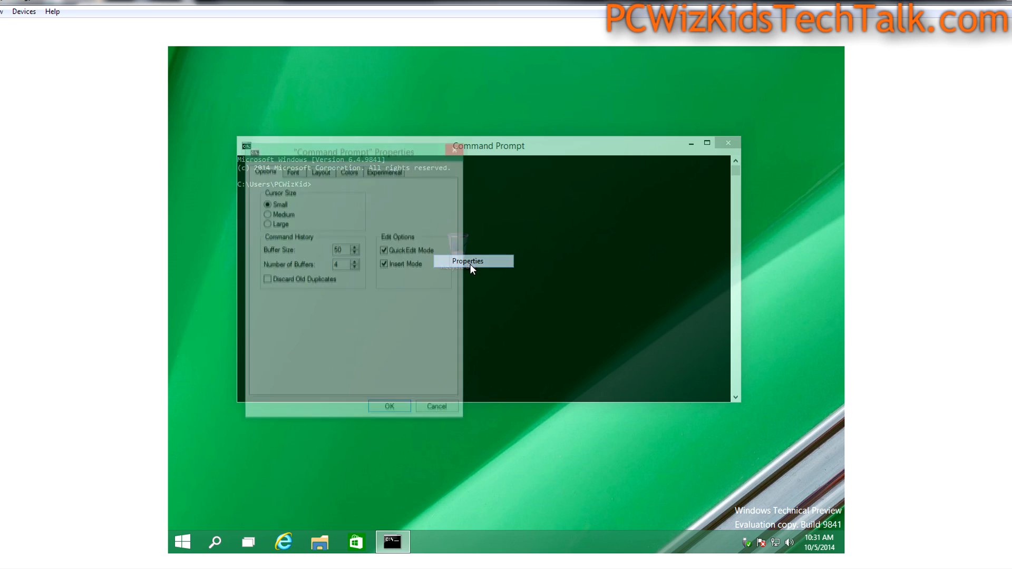
{"action": "left_click", "coordinate": [384, 173]}
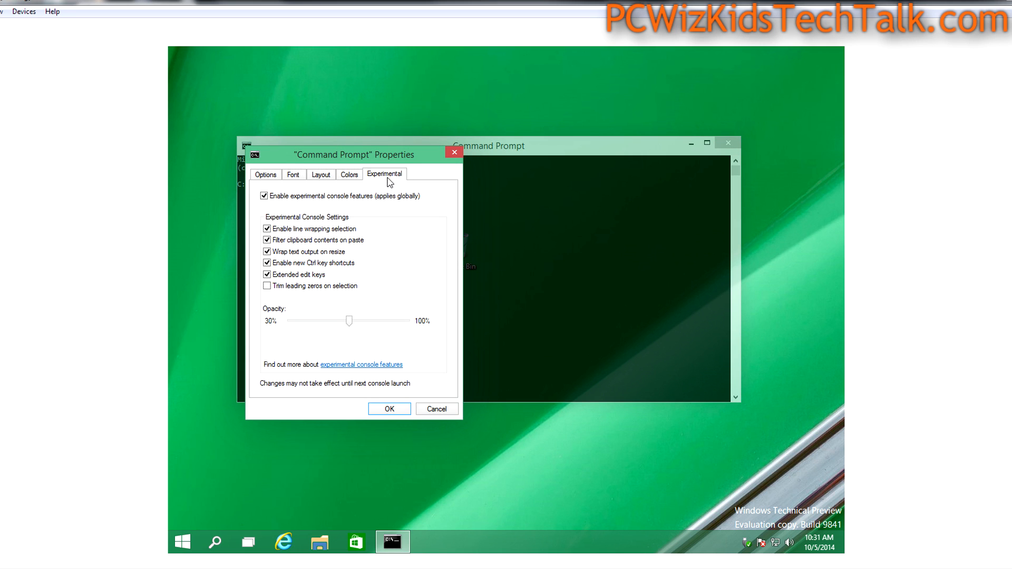
{"action": "mouse_move", "coordinate": [310, 223]}
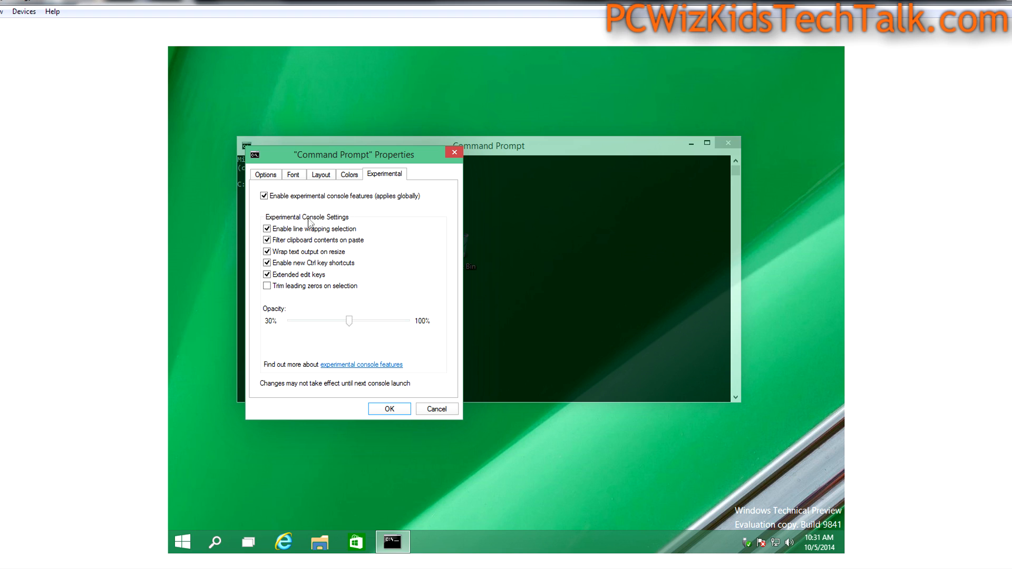
{"action": "mouse_move", "coordinate": [289, 258]}
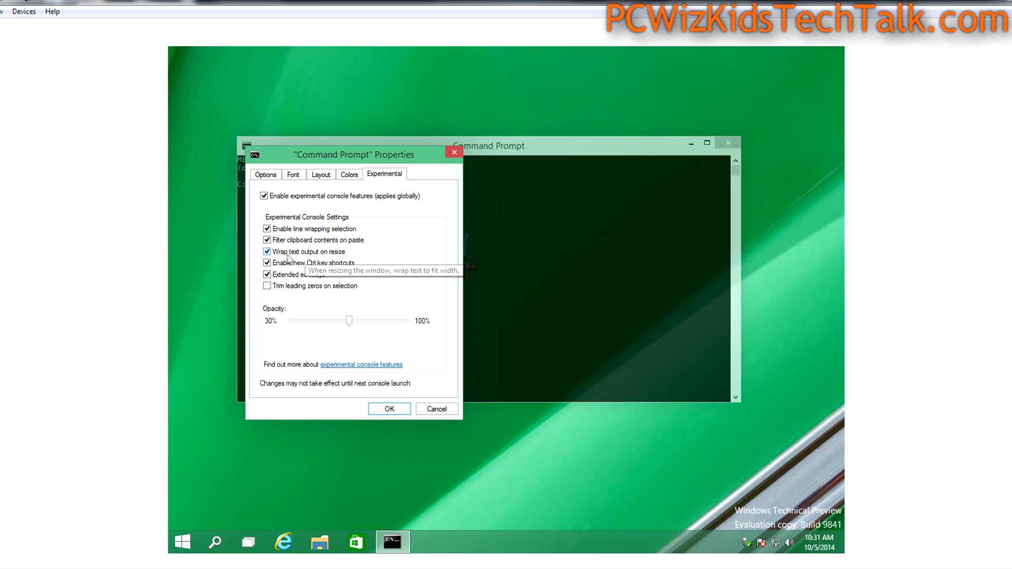
{"action": "mouse_move", "coordinate": [307, 234]}
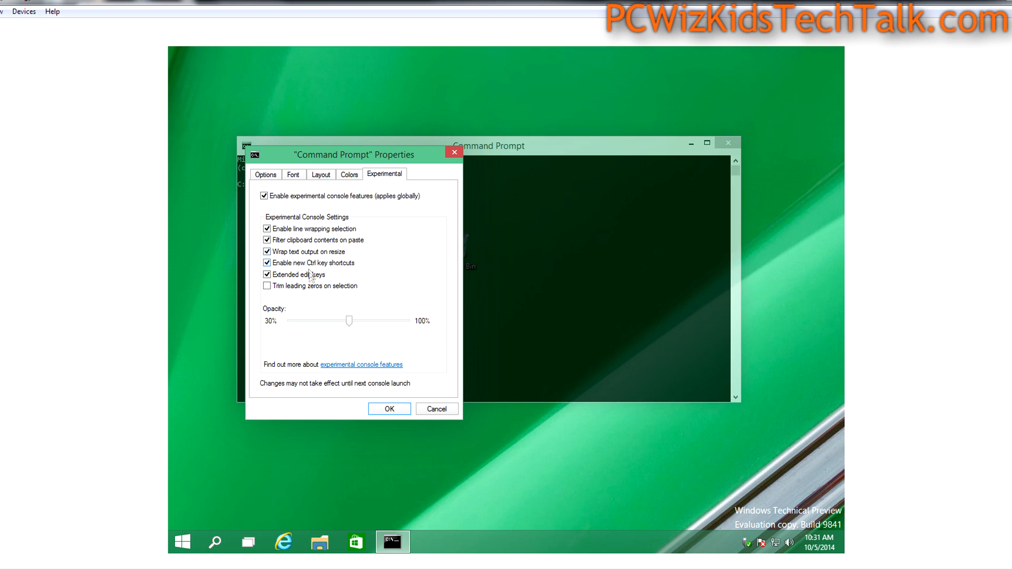
{"action": "mouse_move", "coordinate": [365, 287]}
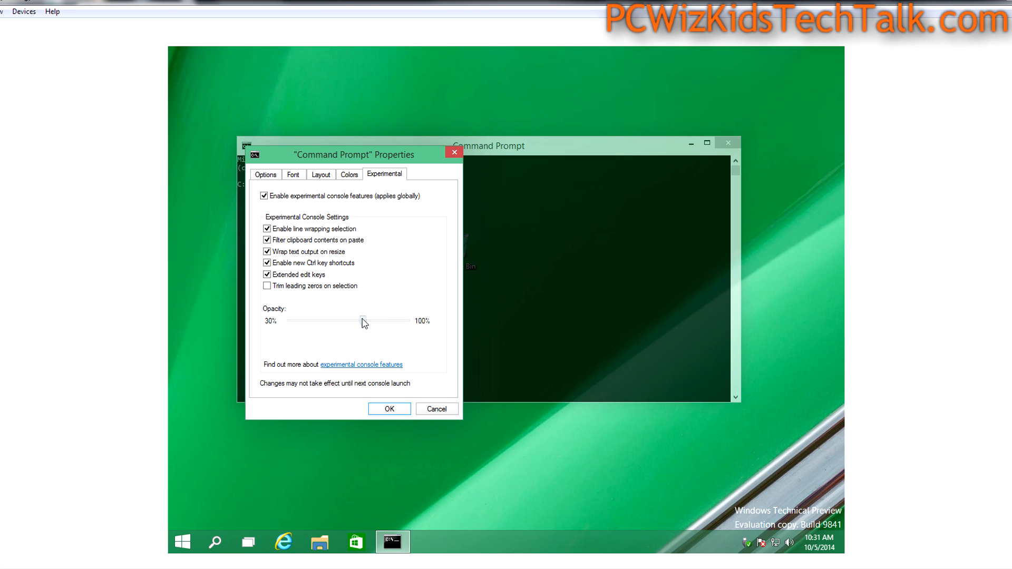
{"action": "left_click", "coordinate": [388, 408]}
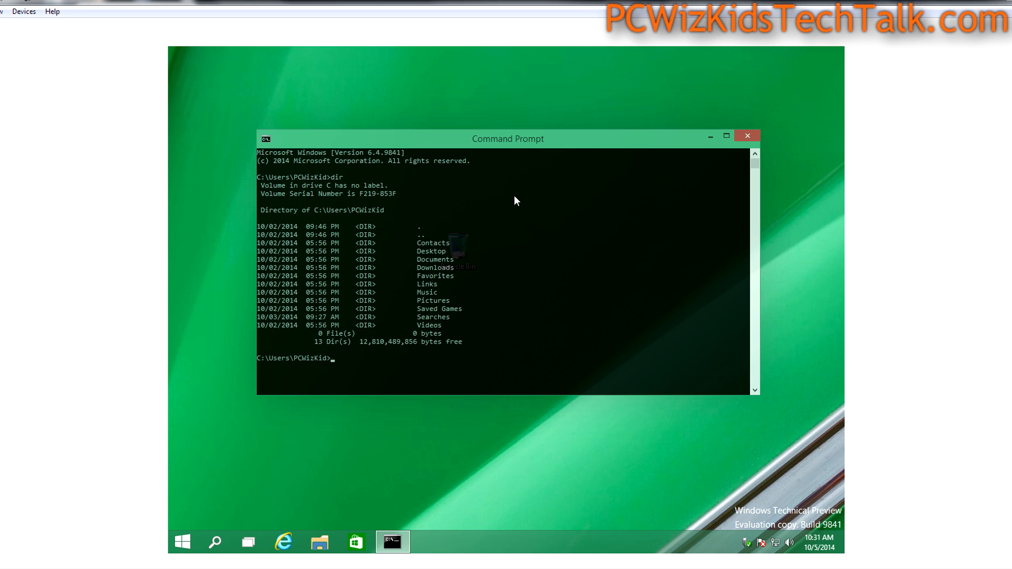
{"action": "mouse_move", "coordinate": [472, 252]}
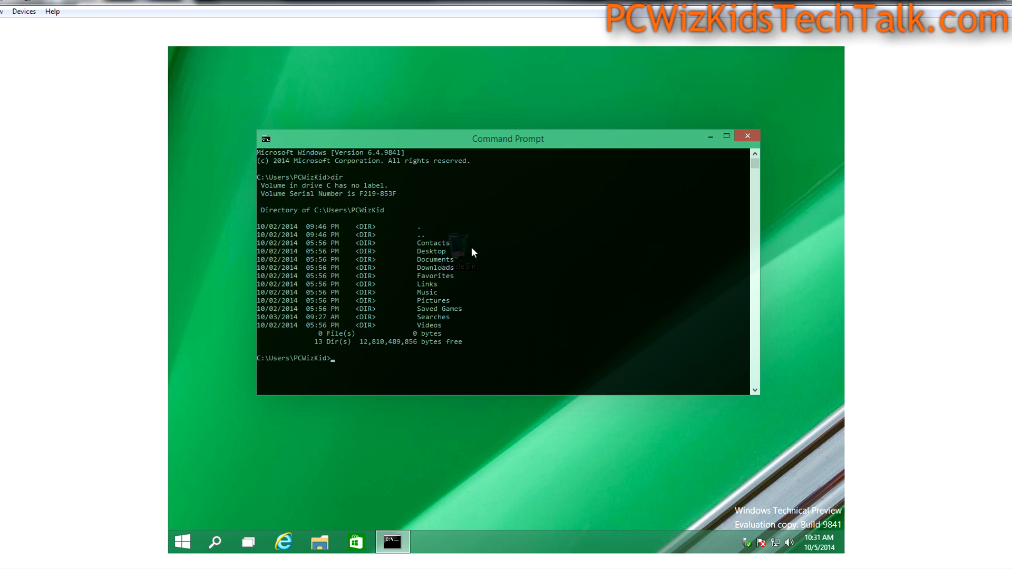
{"action": "mouse_move", "coordinate": [523, 276]}
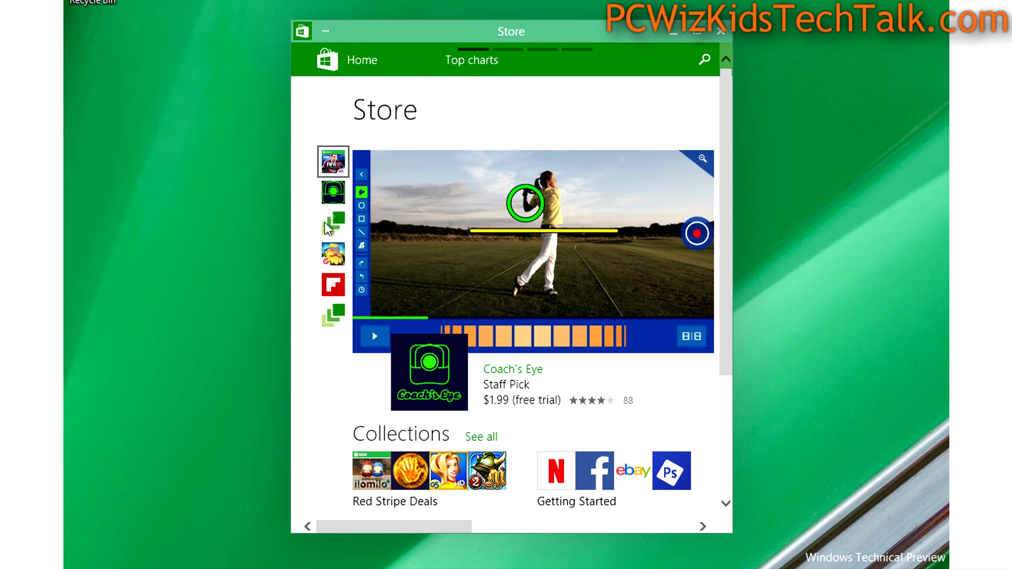
View the Touchdown! collection and all collections, then flip Store sections to categories
{"action": "left_click", "coordinate": [333, 222]}
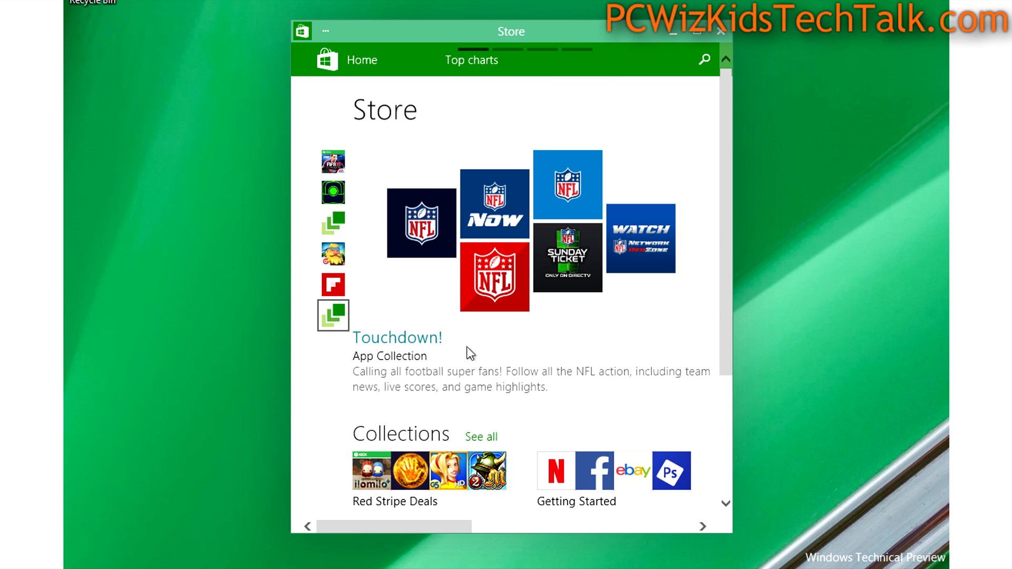
{"action": "mouse_move", "coordinate": [446, 443]}
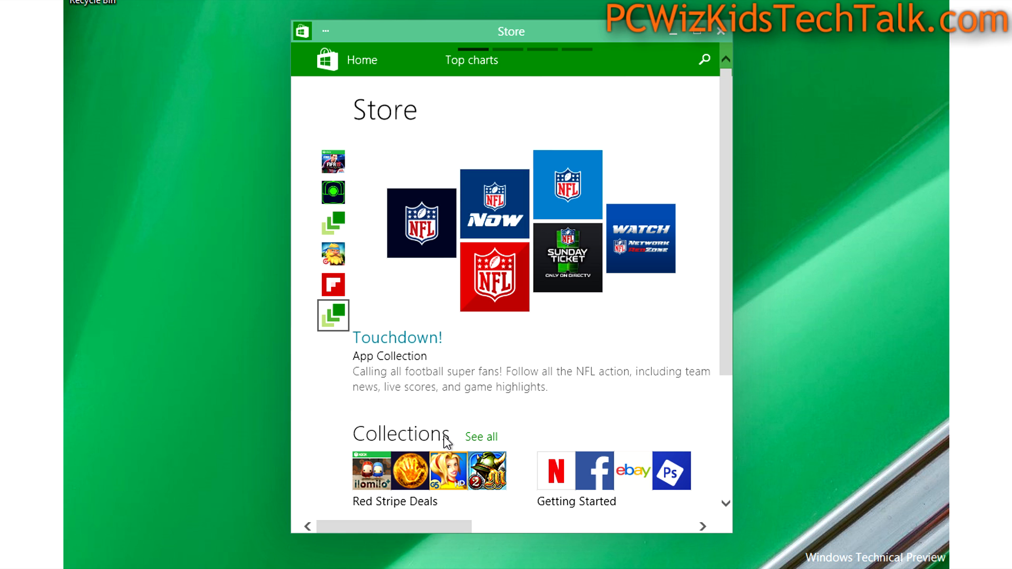
{"action": "left_click", "coordinate": [480, 437]}
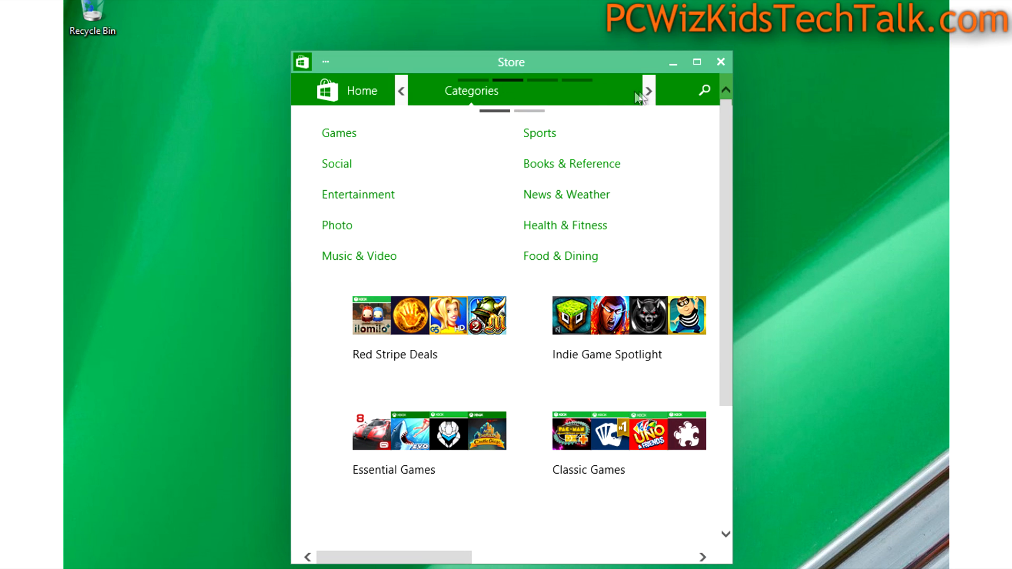
{"action": "left_click", "coordinate": [649, 90]}
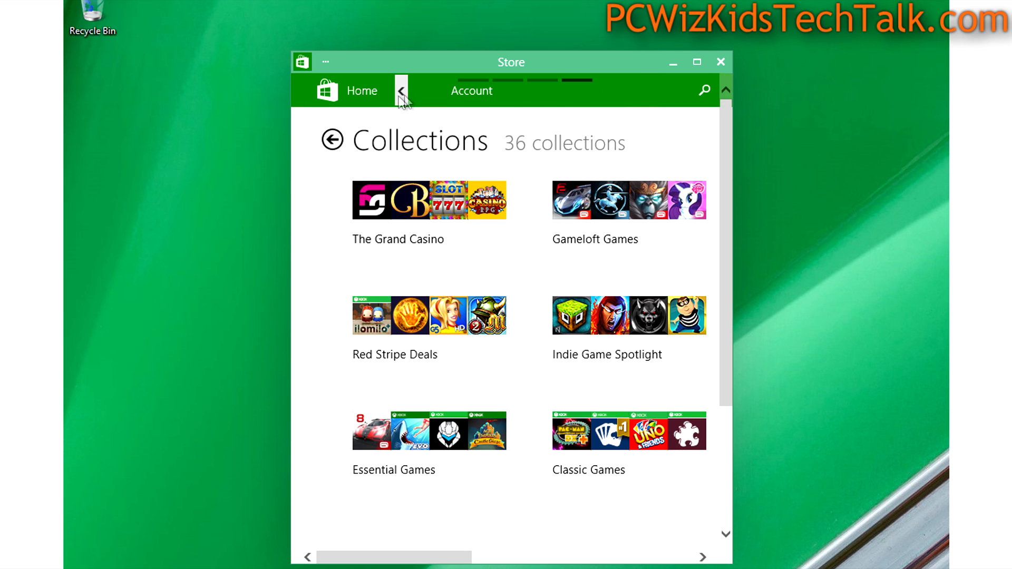
{"action": "left_click", "coordinate": [471, 90]}
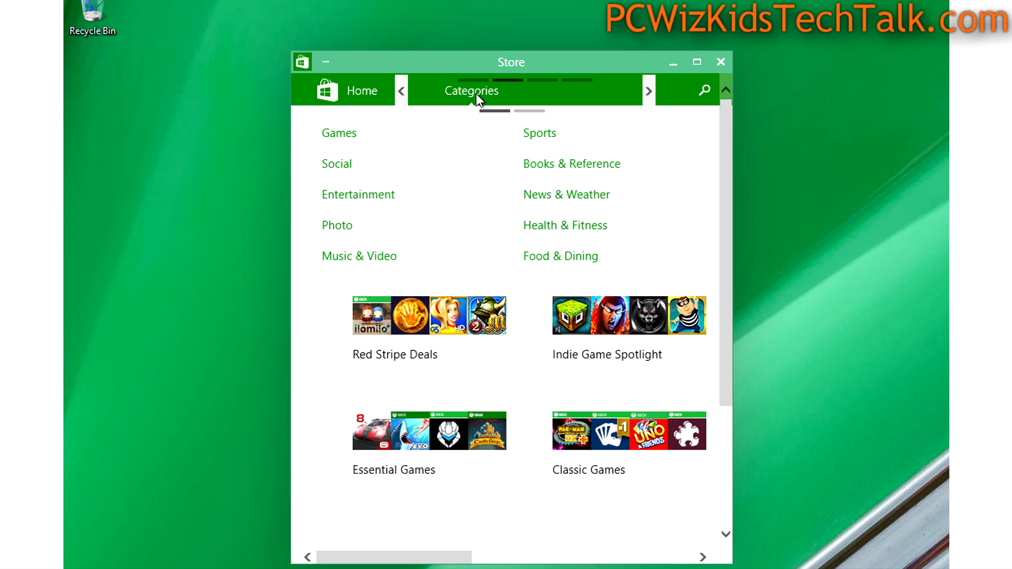
{"action": "left_click", "coordinate": [339, 133]}
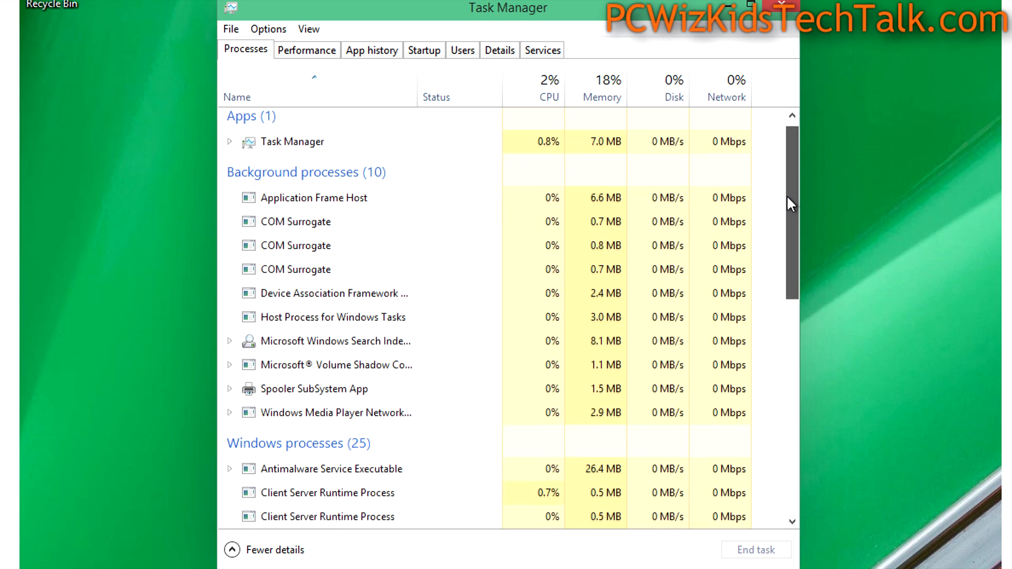
Scroll through running processes, then show the Performance tab's CPU graph
{"action": "scroll", "scroll_direction": "down", "scroll_amount": 3}
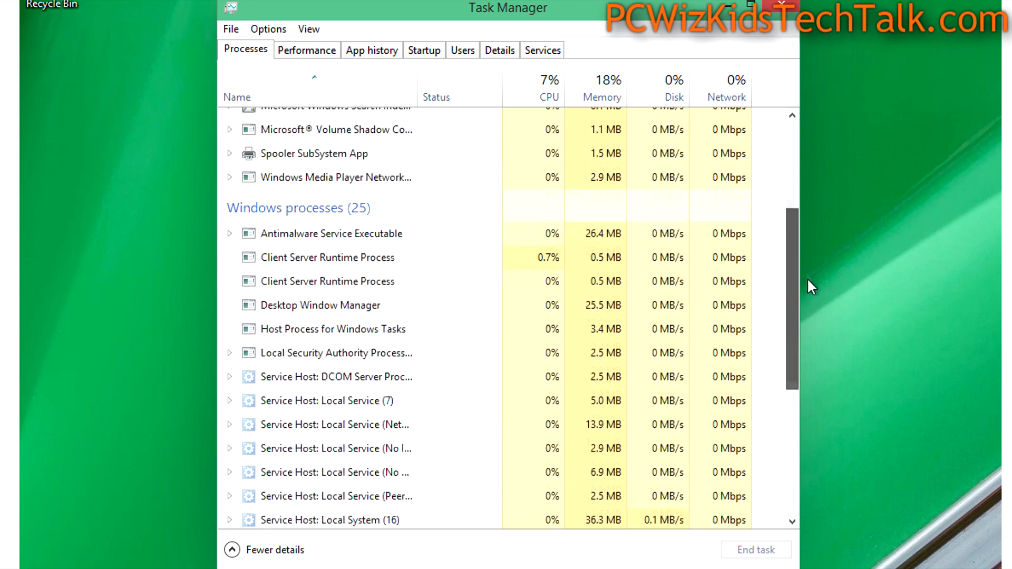
{"action": "scroll", "scroll_direction": "down", "scroll_amount": 3}
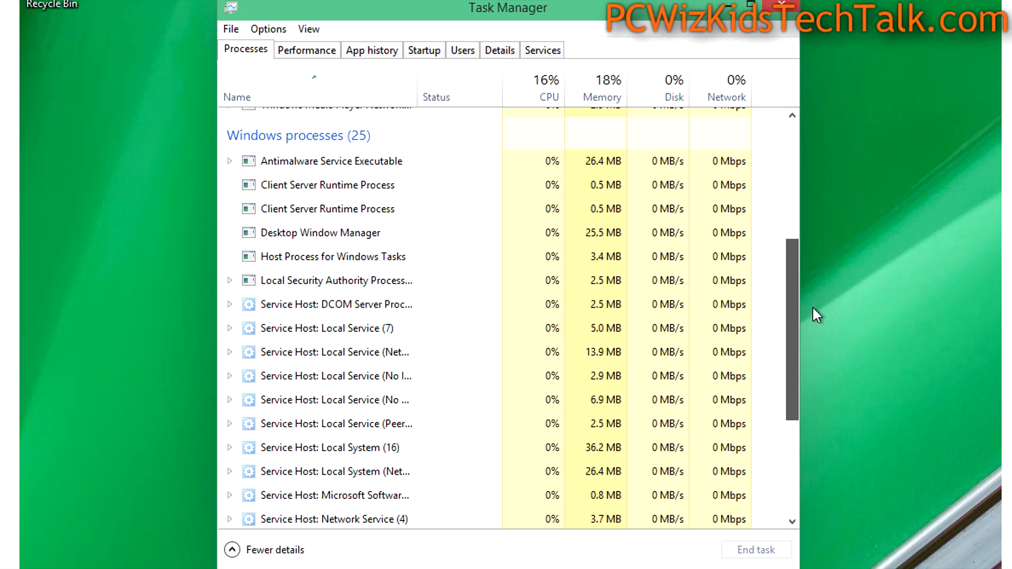
{"action": "scroll", "scroll_direction": "down", "scroll_amount": 3}
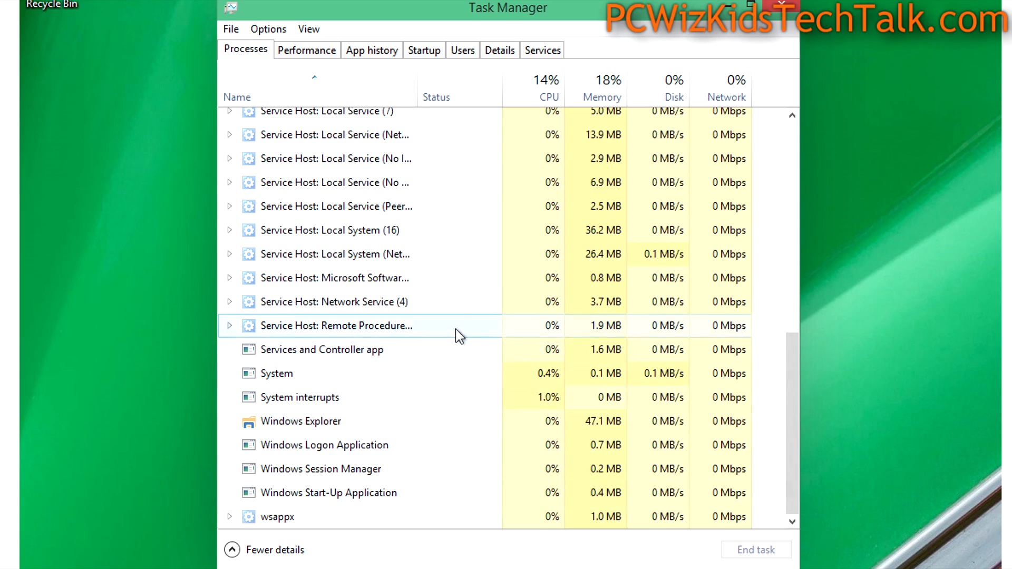
{"action": "left_click", "coordinate": [306, 49]}
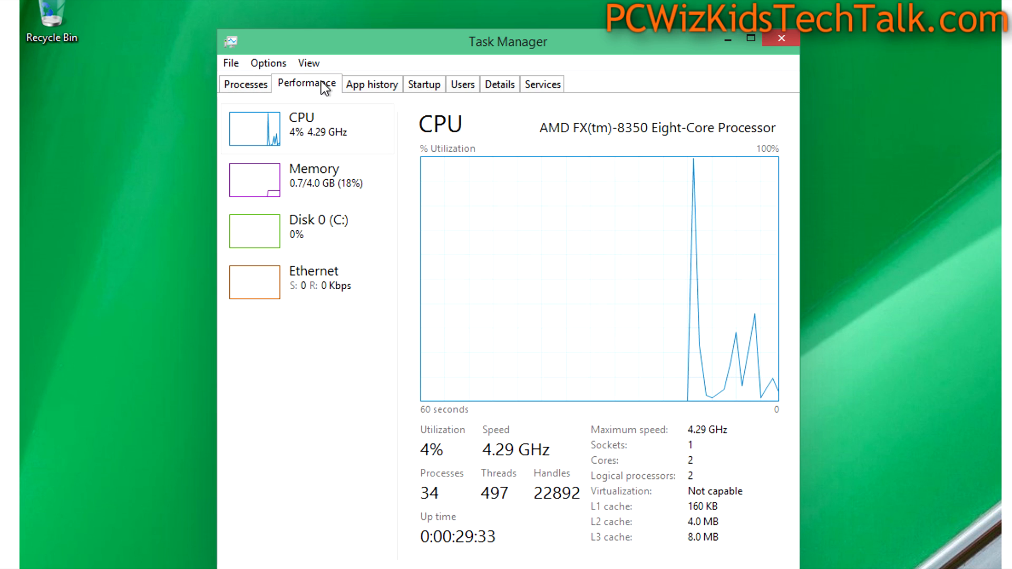
{"action": "mouse_move", "coordinate": [354, 187]}
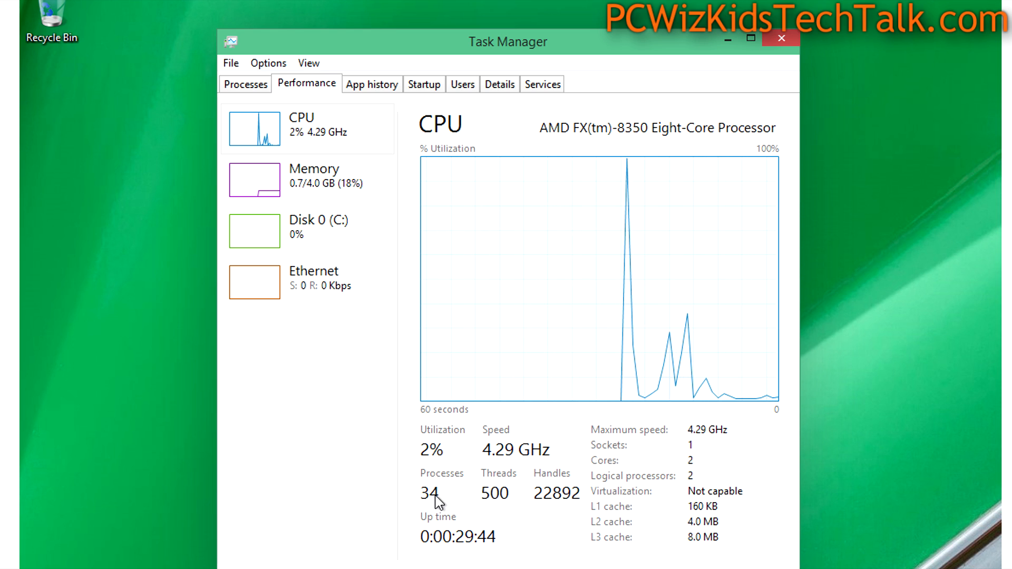
{"action": "mouse_move", "coordinate": [455, 414]}
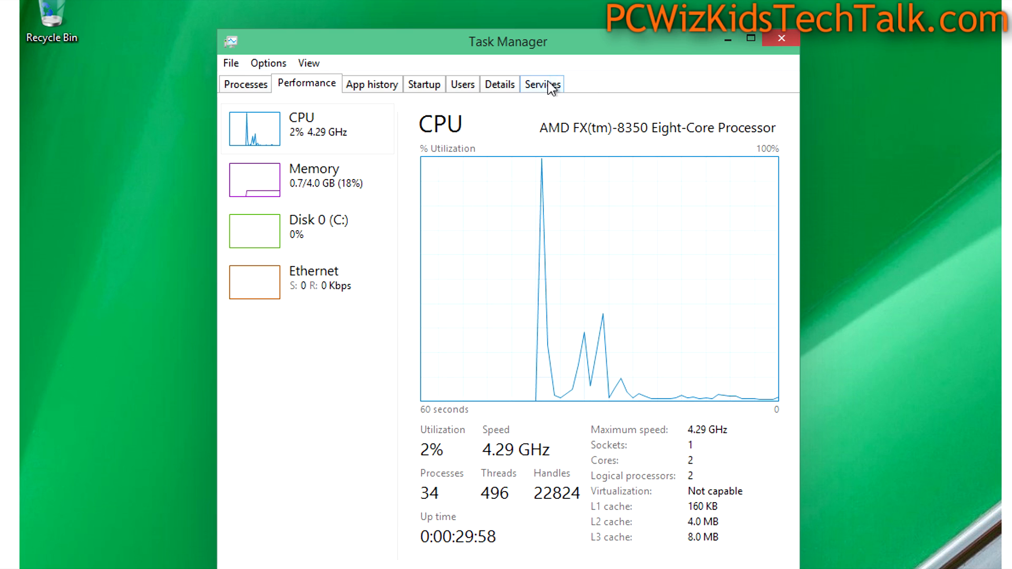
Sort the Services tab by Status and scroll past the running netsvcs group to the stopped services
{"action": "left_click", "coordinate": [542, 84]}
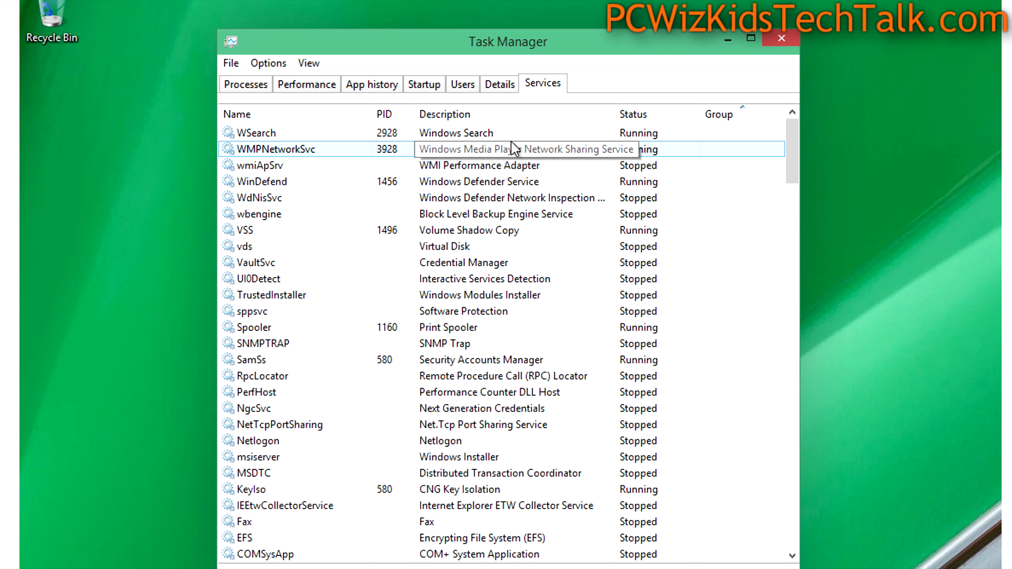
{"action": "left_click", "coordinate": [633, 115]}
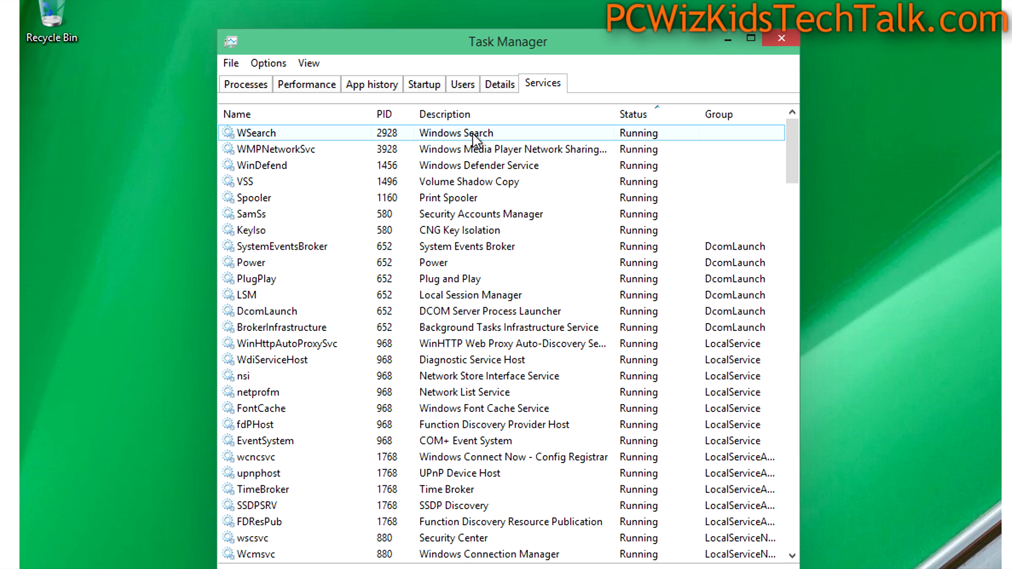
{"action": "scroll", "scroll_direction": "down", "scroll_amount": 3}
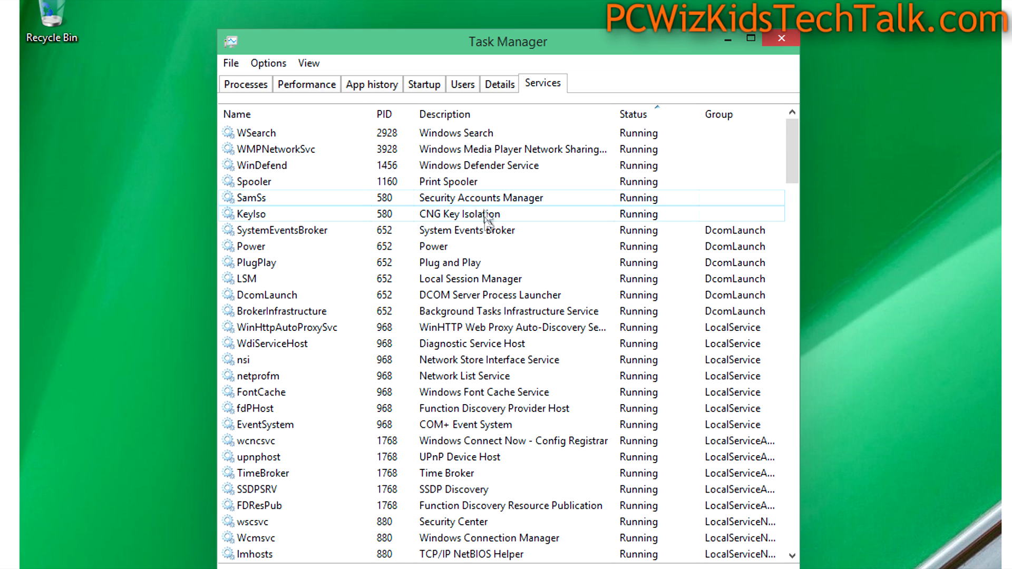
{"action": "scroll", "scroll_direction": "down", "scroll_amount": 3}
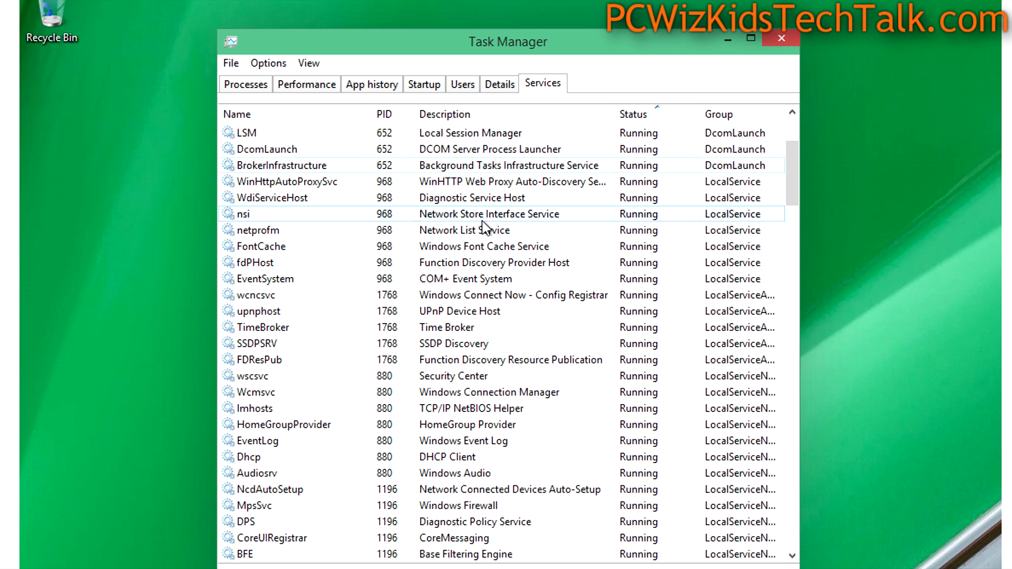
{"action": "scroll", "scroll_direction": "down", "scroll_amount": 3}
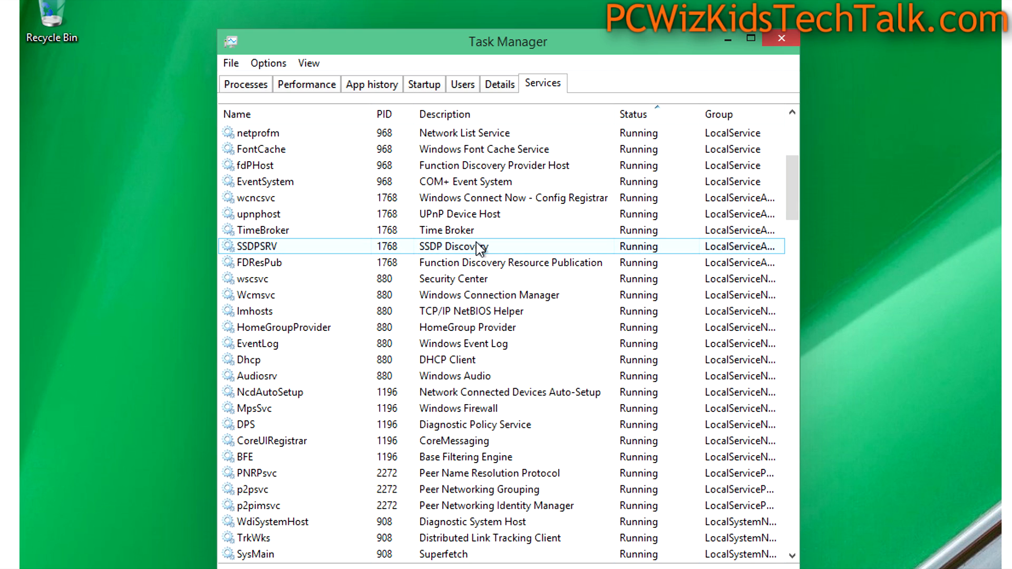
{"action": "scroll", "scroll_direction": "down", "scroll_amount": 3}
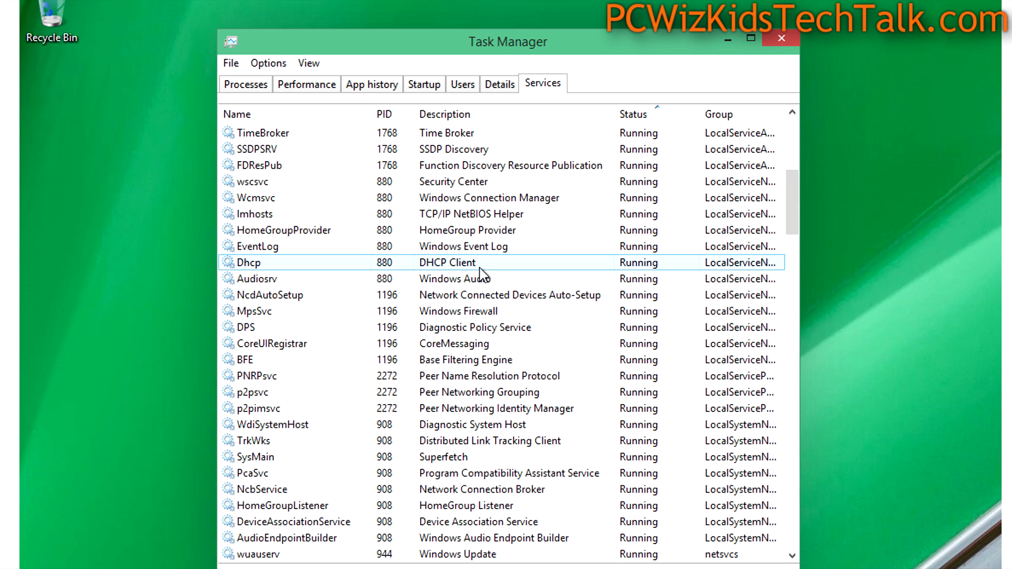
{"action": "scroll", "scroll_direction": "down", "scroll_amount": 3}
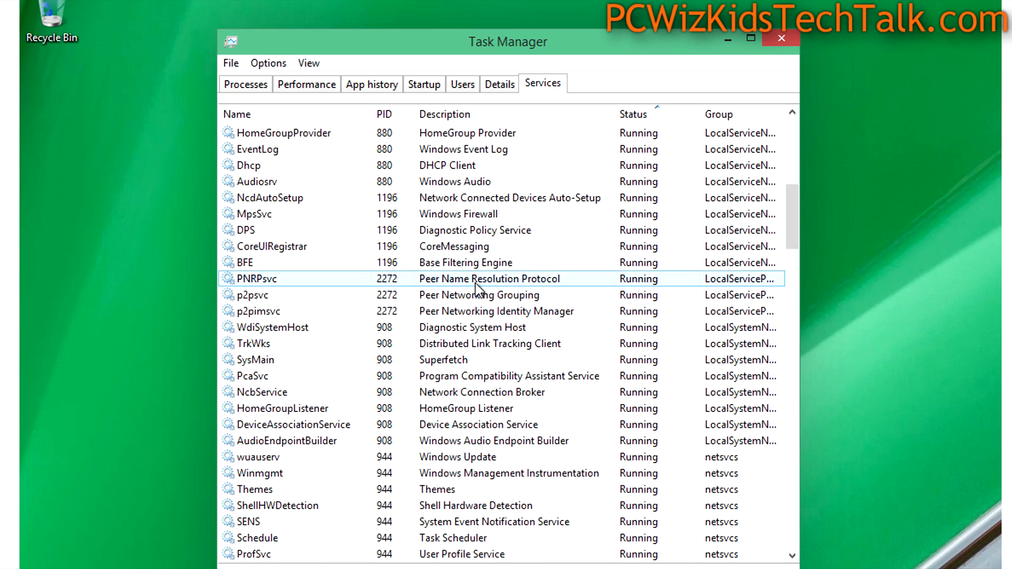
{"action": "scroll", "scroll_direction": "down", "scroll_amount": 3}
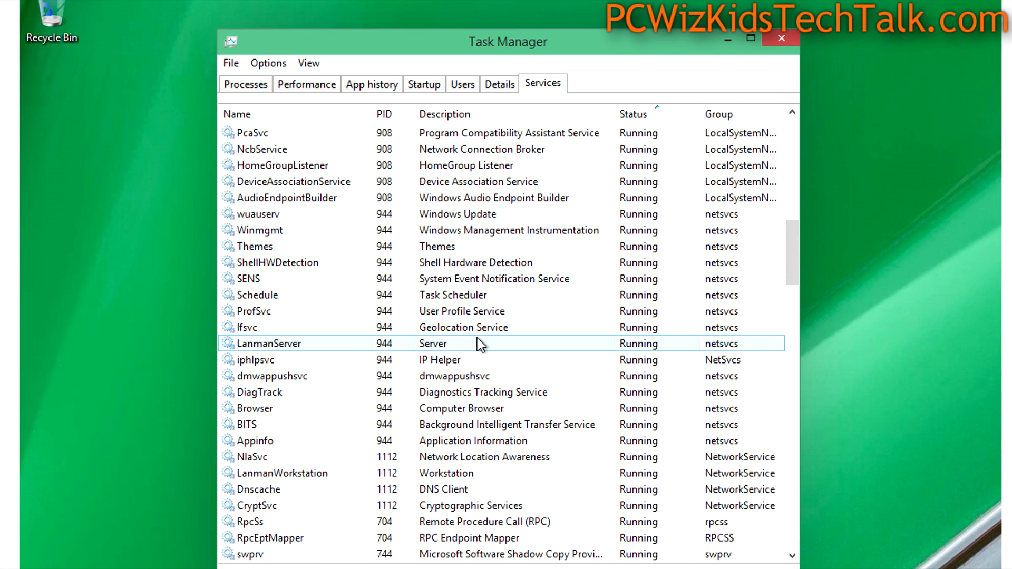
{"action": "scroll", "scroll_direction": "down", "scroll_amount": 3}
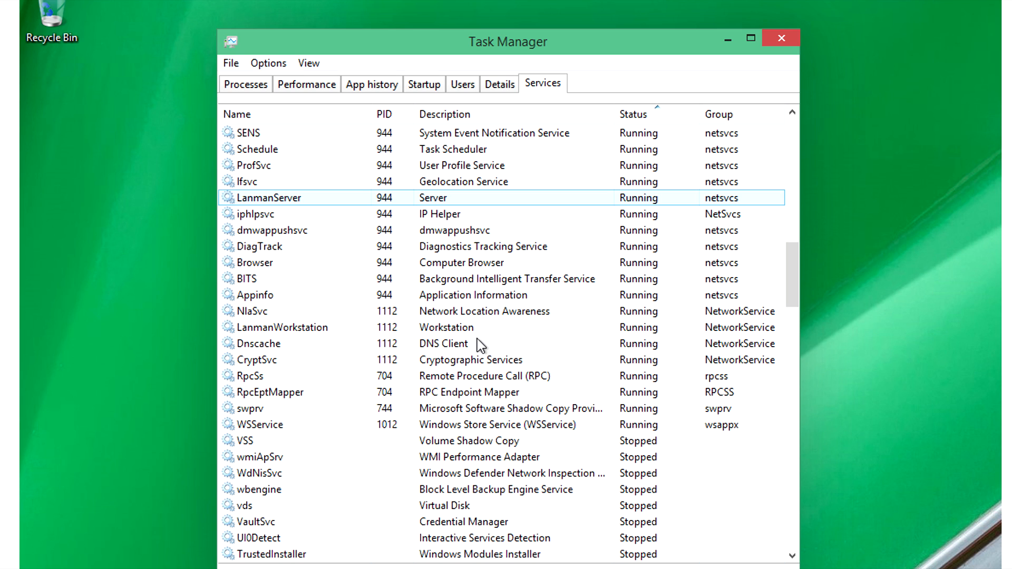